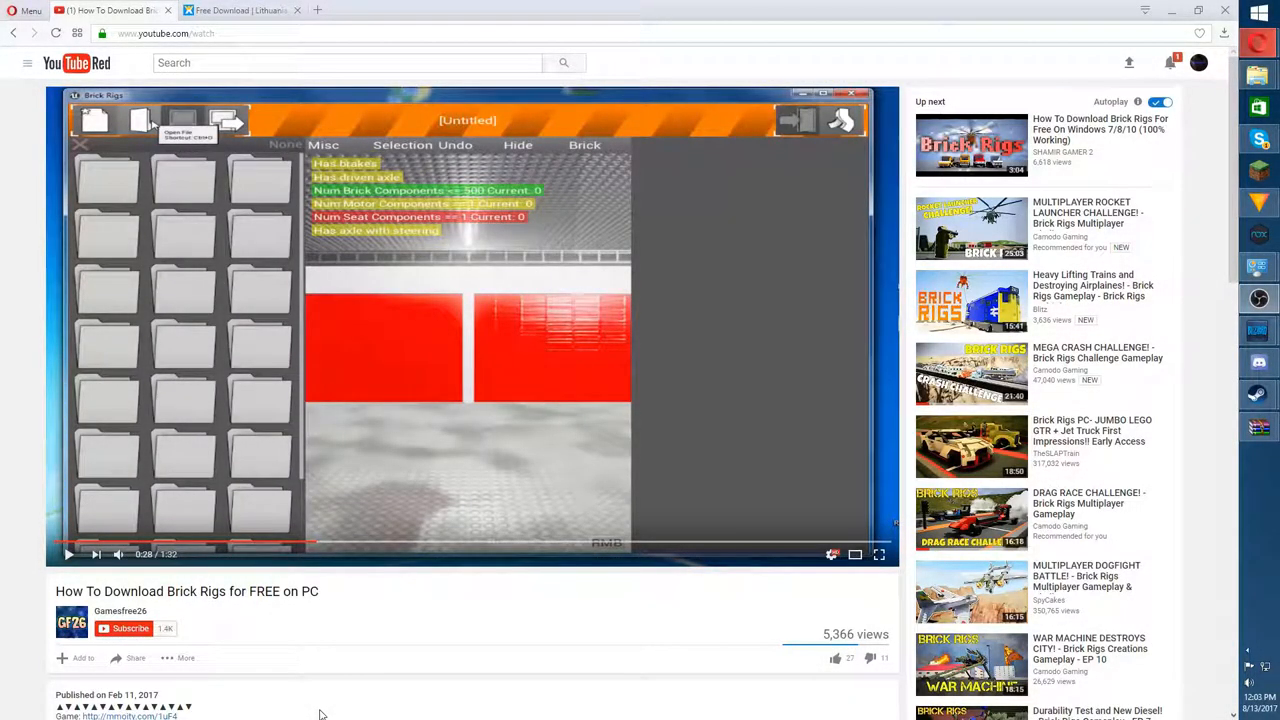
pyautogui.moveTo(970, 518)
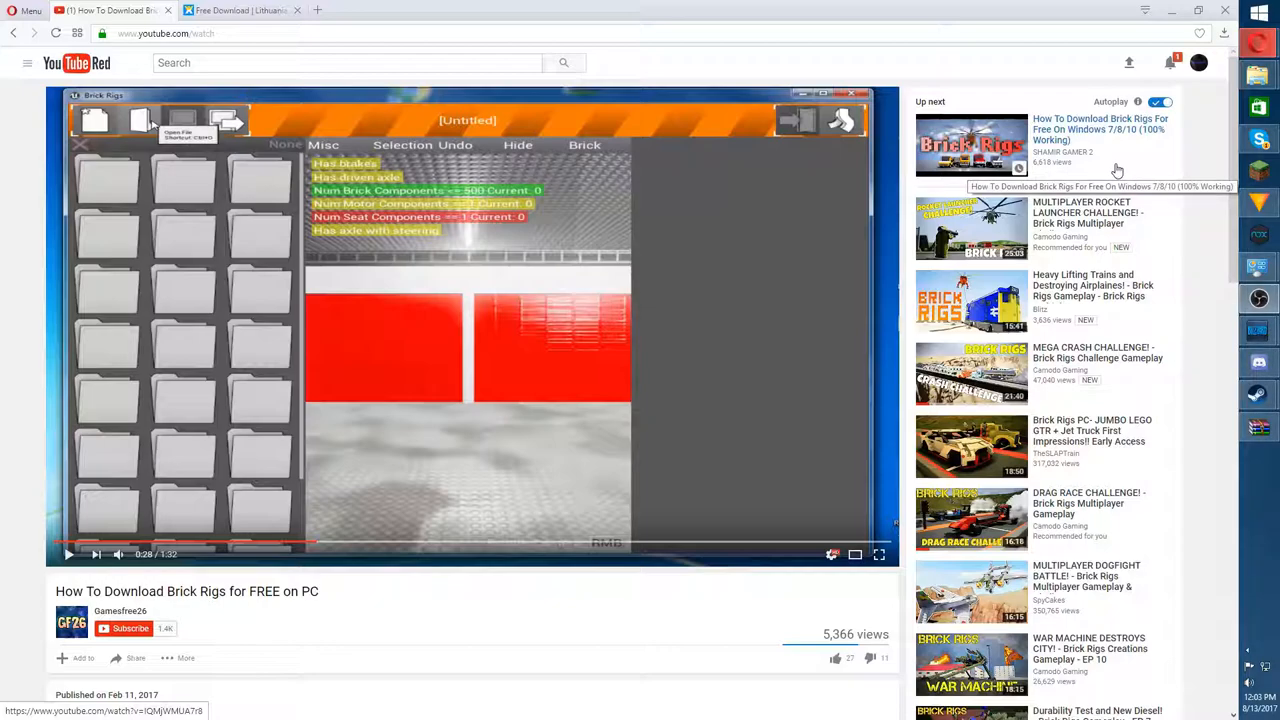
pyautogui.moveTo(546, 620)
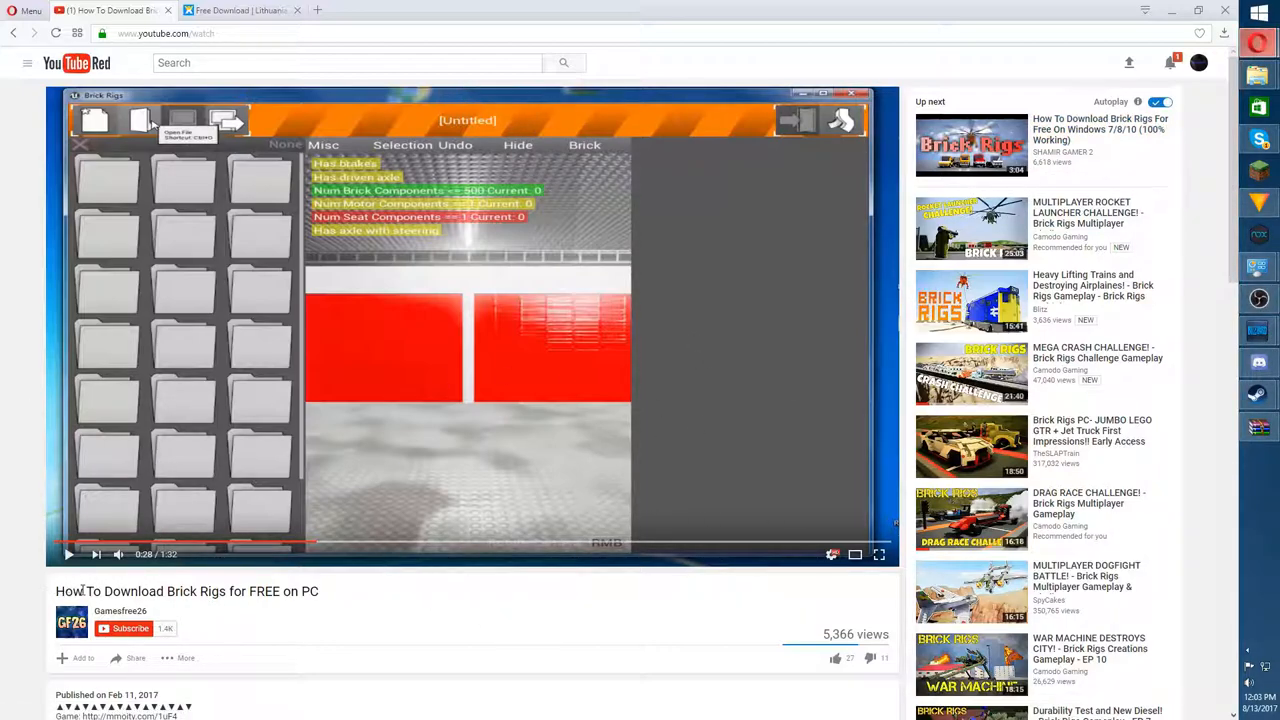
pyautogui.moveTo(280, 610)
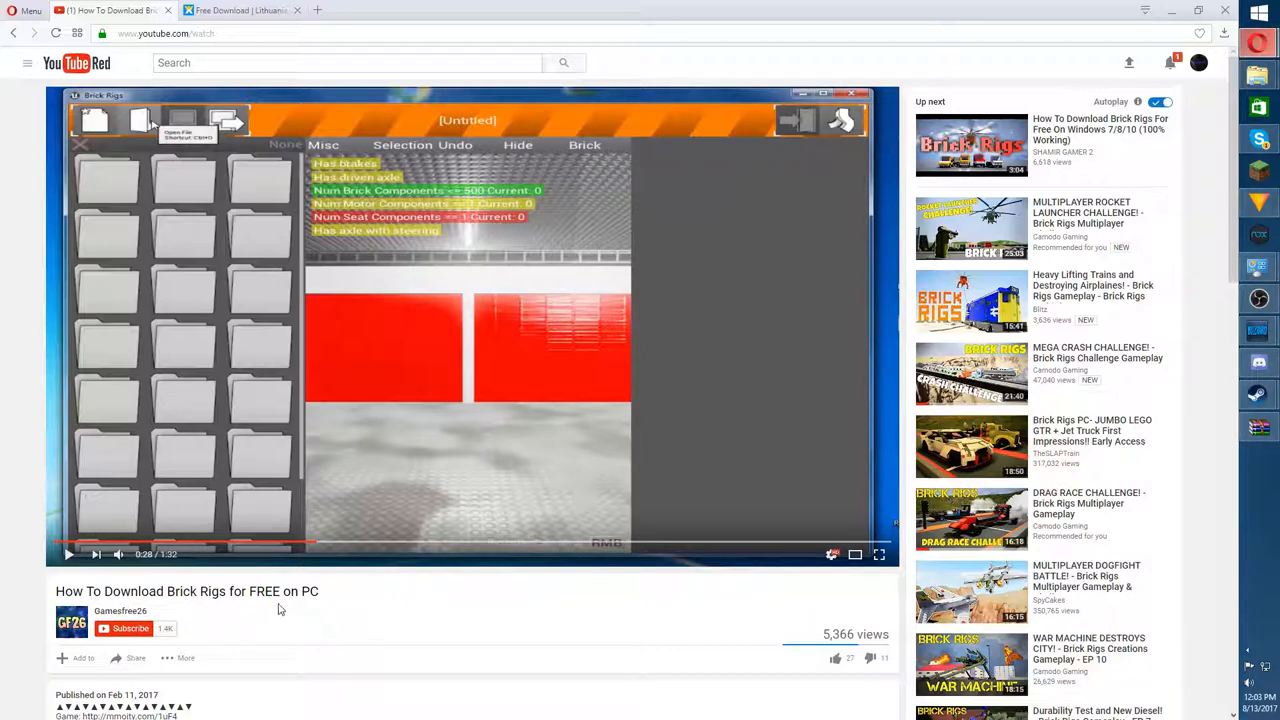
# - Follow the Game link in the video description to the adf.ly download page
pyautogui.scroll(-3)
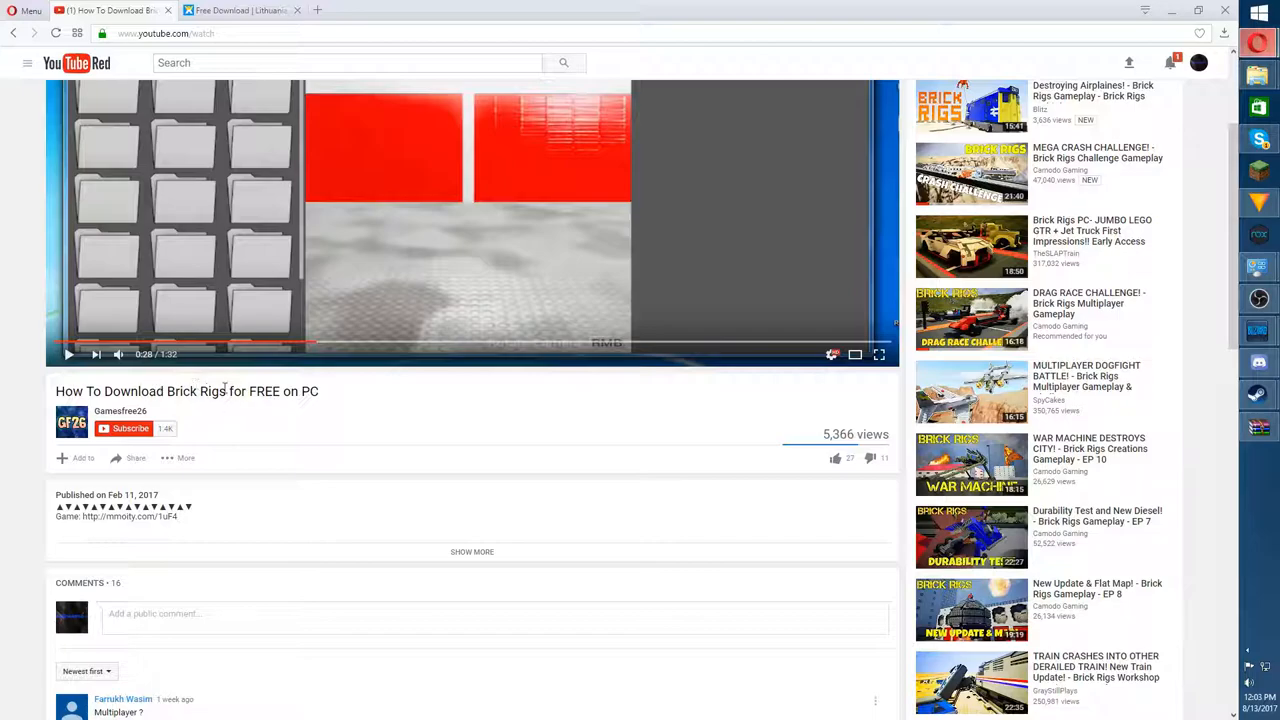
pyautogui.click(472, 552)
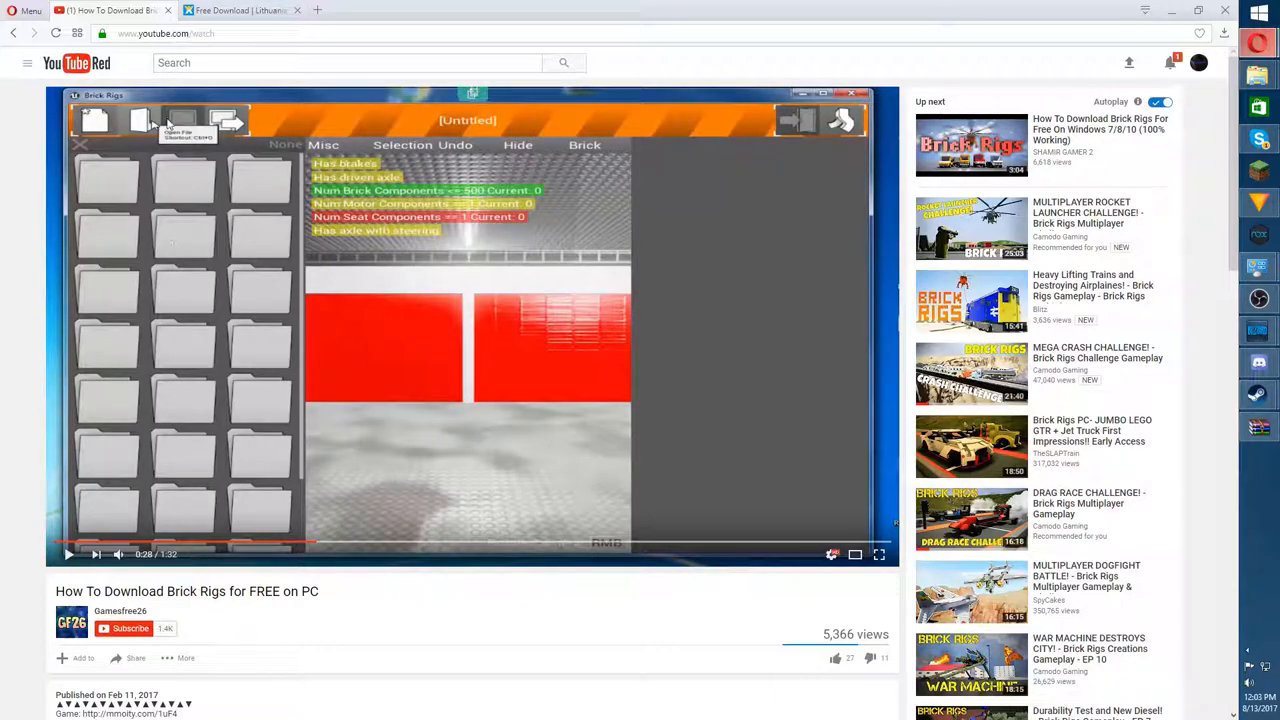
pyautogui.scroll(-3)
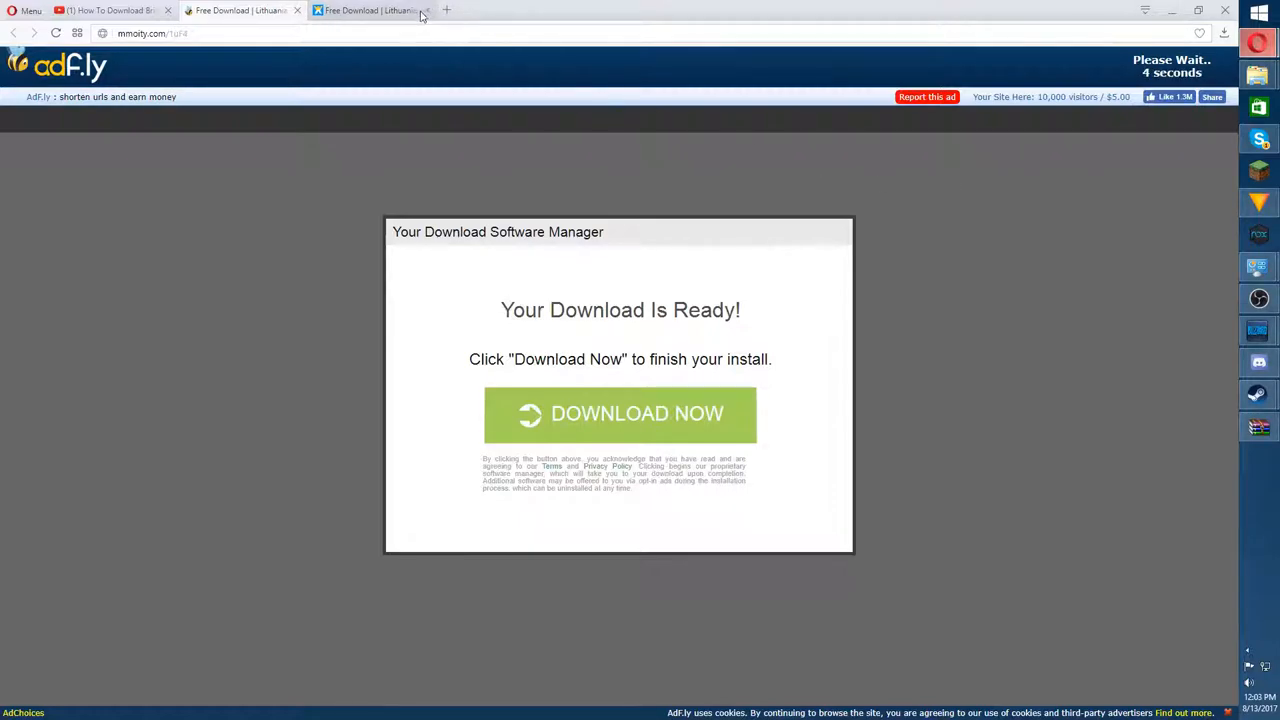
# - Skip the adf.ly ad to reach the Games Free 26 Brick Rigs page
pyautogui.click(426, 10)
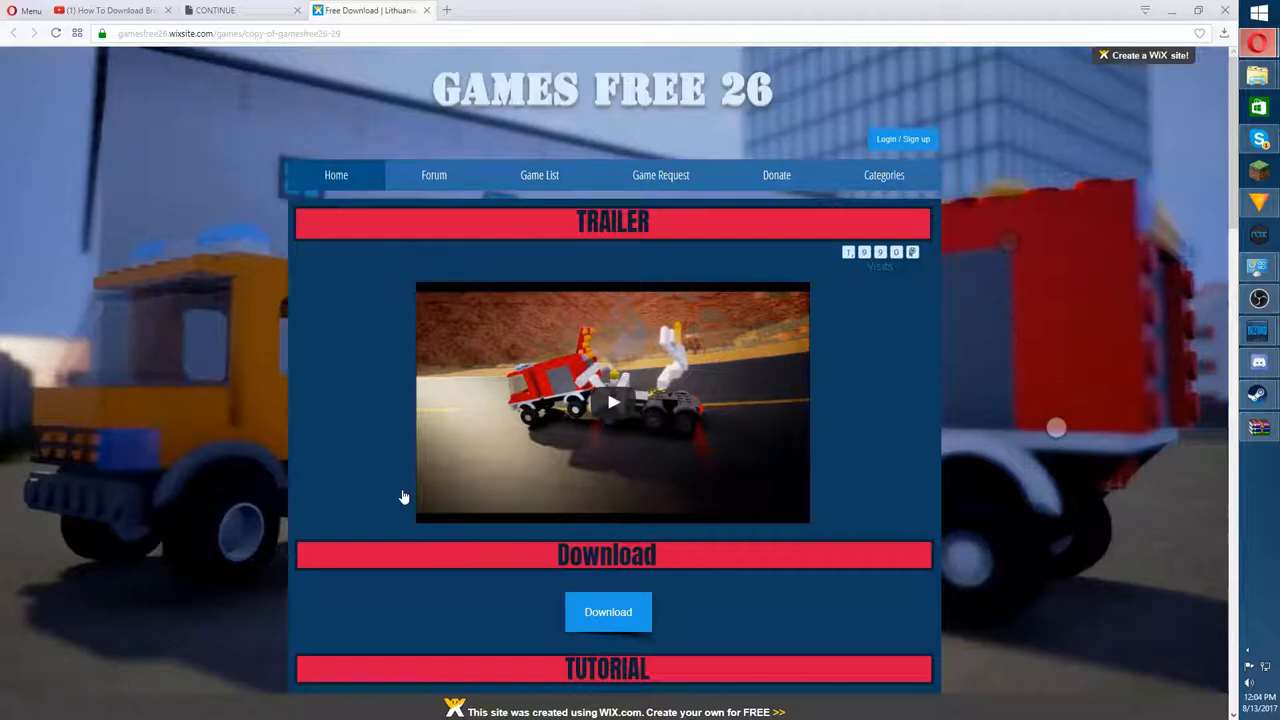
pyautogui.click(336, 176)
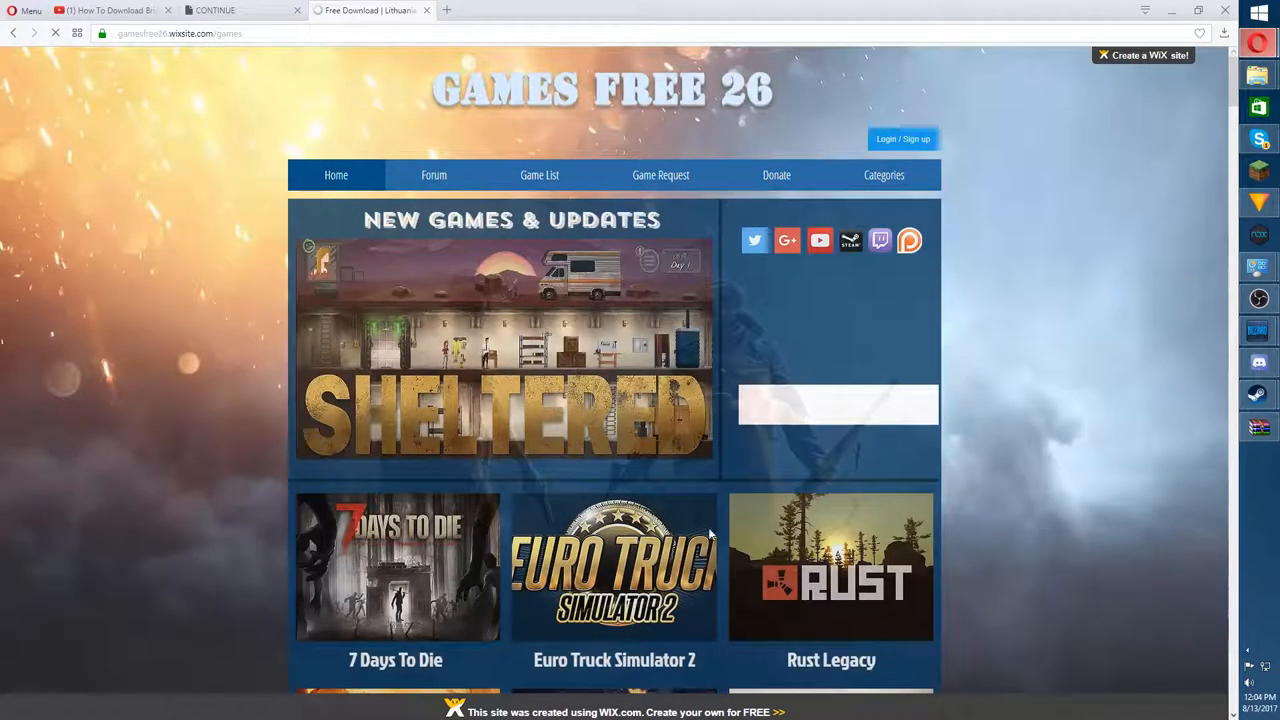
pyautogui.scroll(-3)
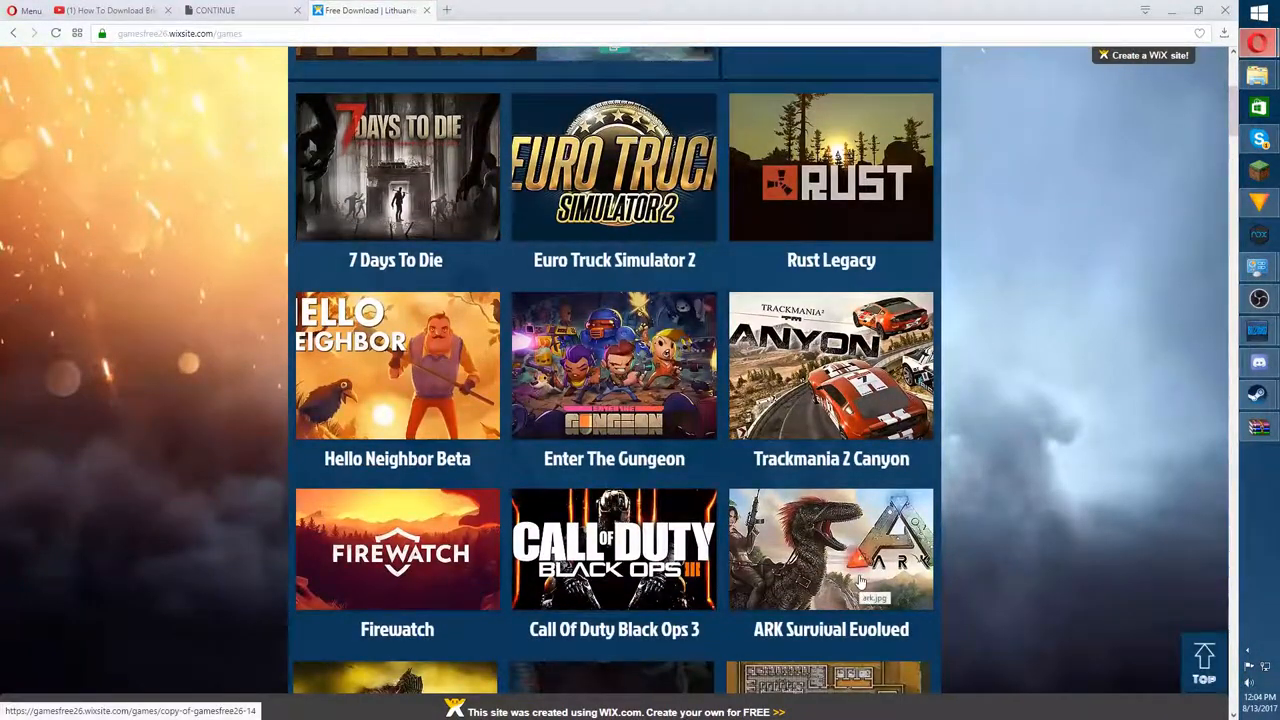
pyautogui.scroll(-3)
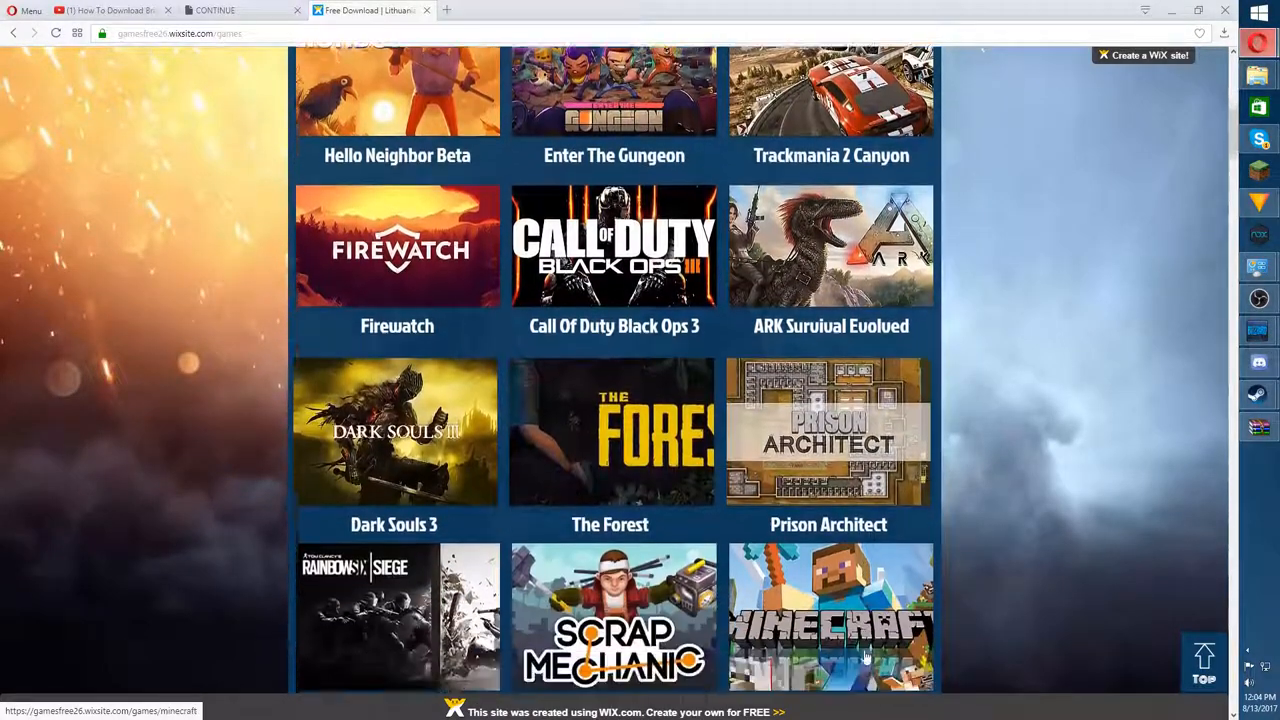
pyautogui.scroll(-3)
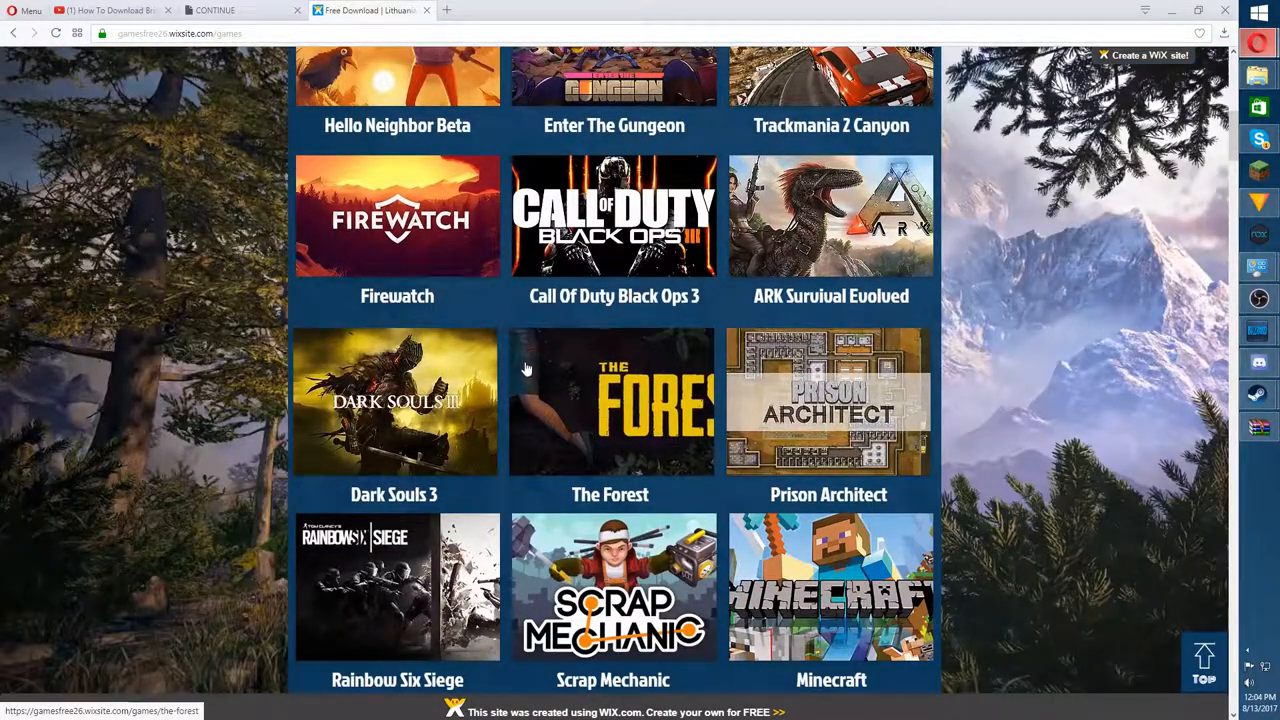
pyautogui.scroll(3)
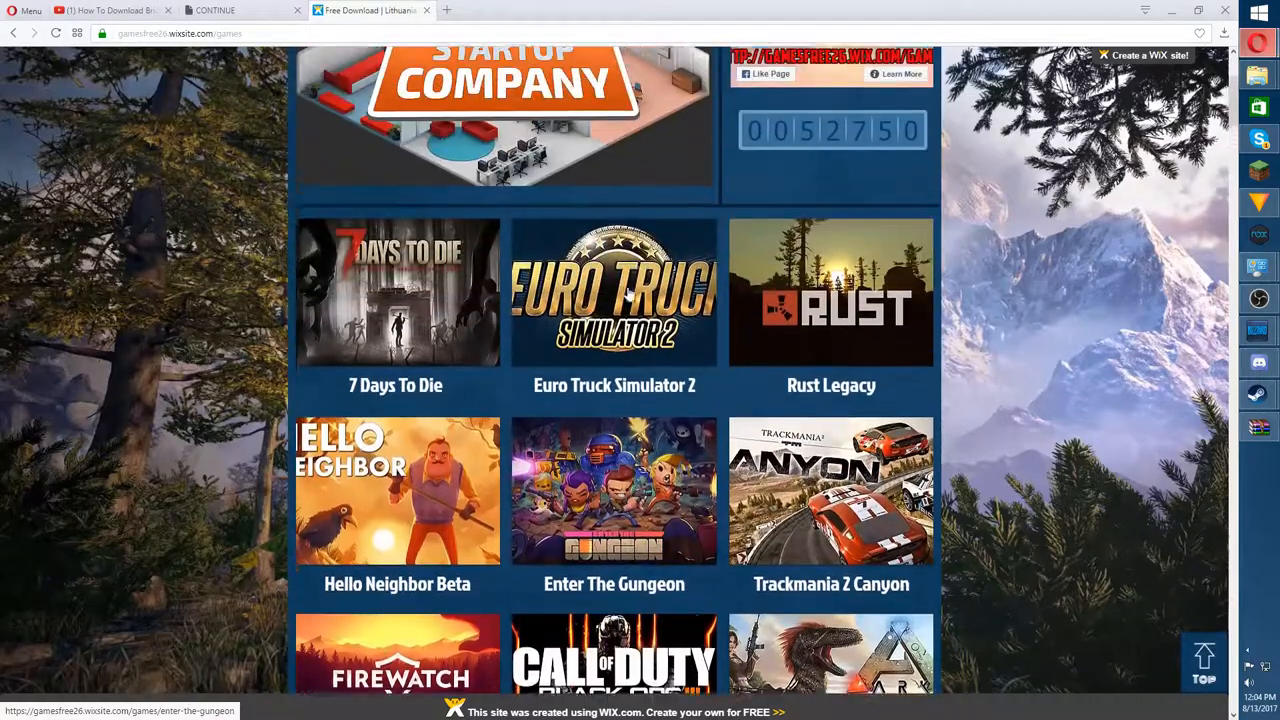
pyautogui.scroll(3)
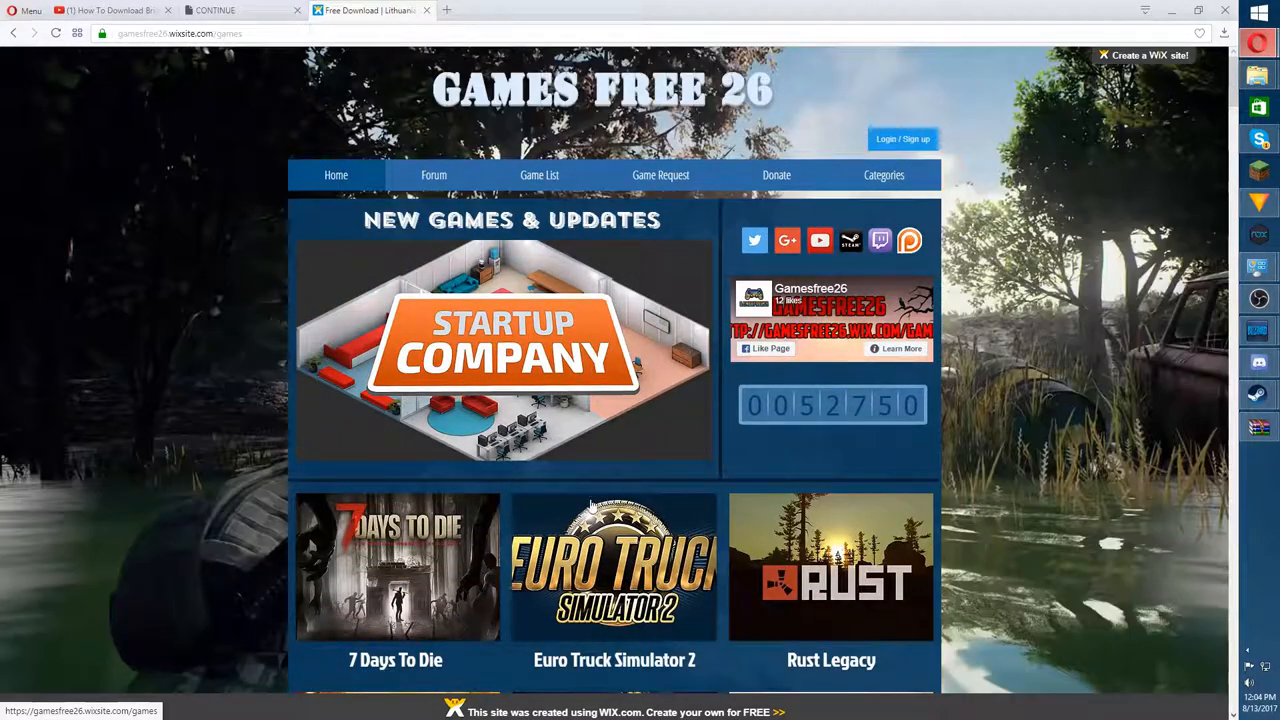
pyautogui.scroll(-3)
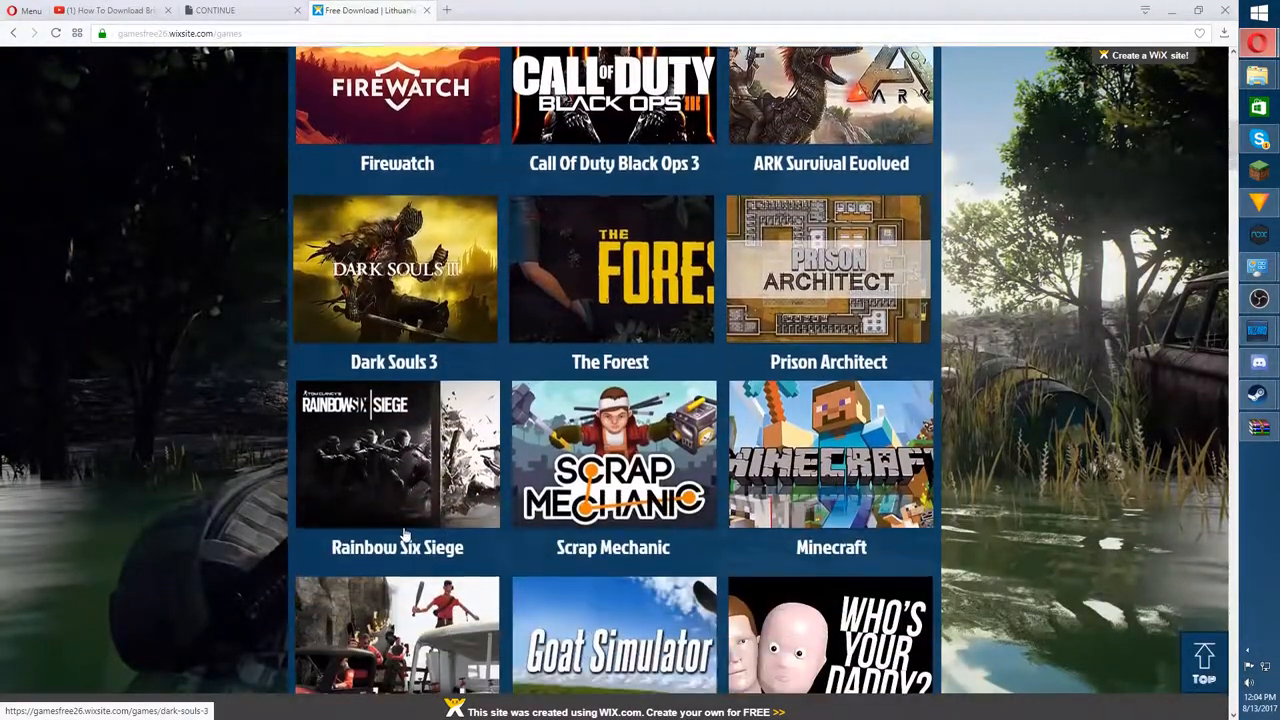
pyautogui.scroll(-3)
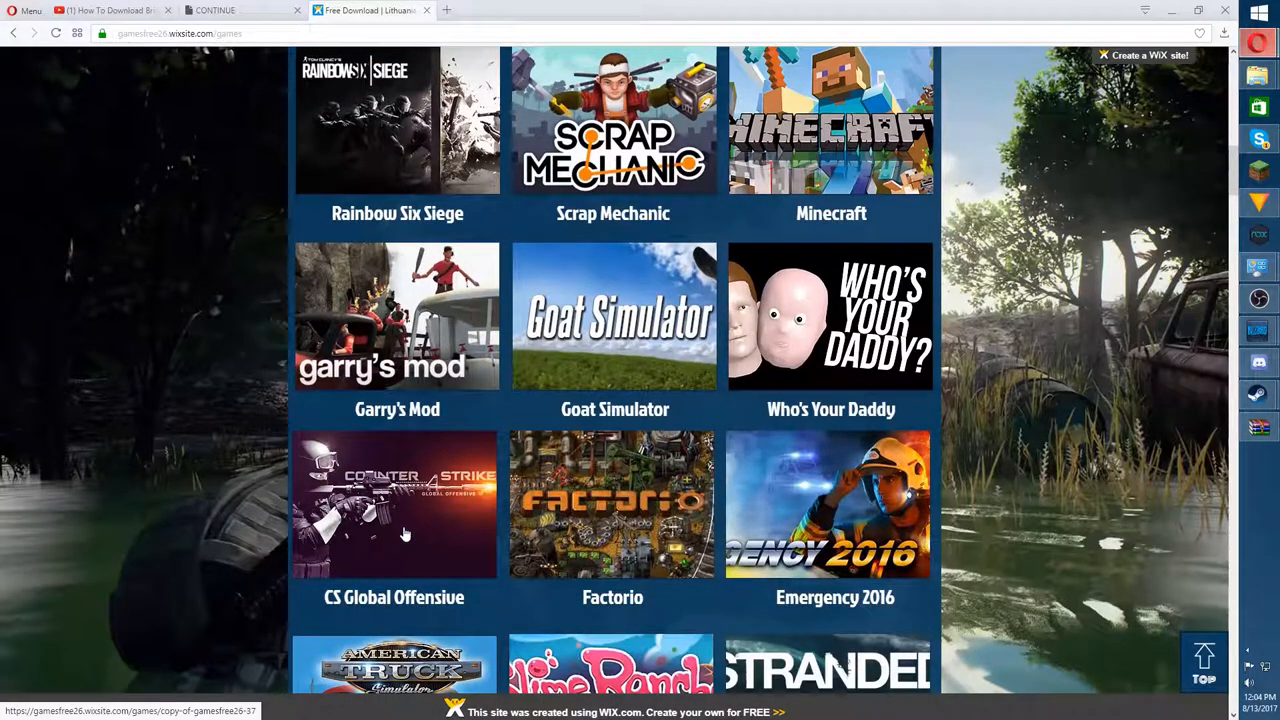
pyautogui.scroll(-3)
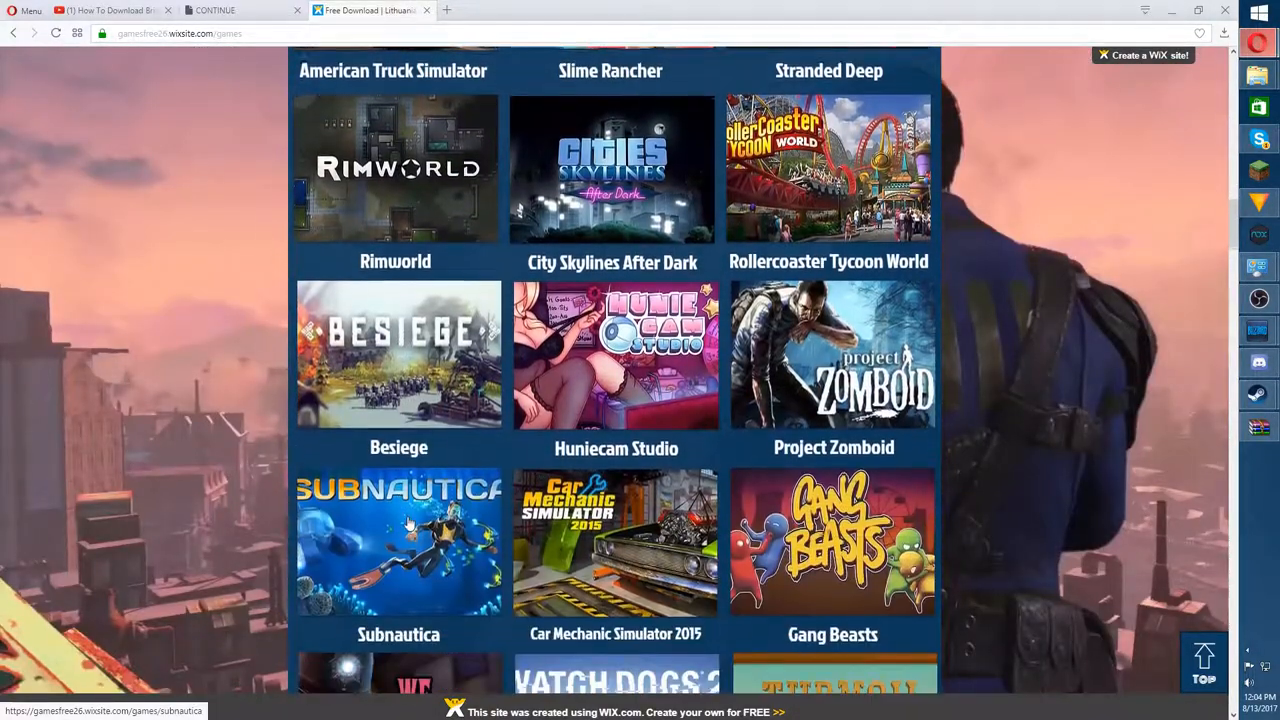
pyautogui.scroll(-3)
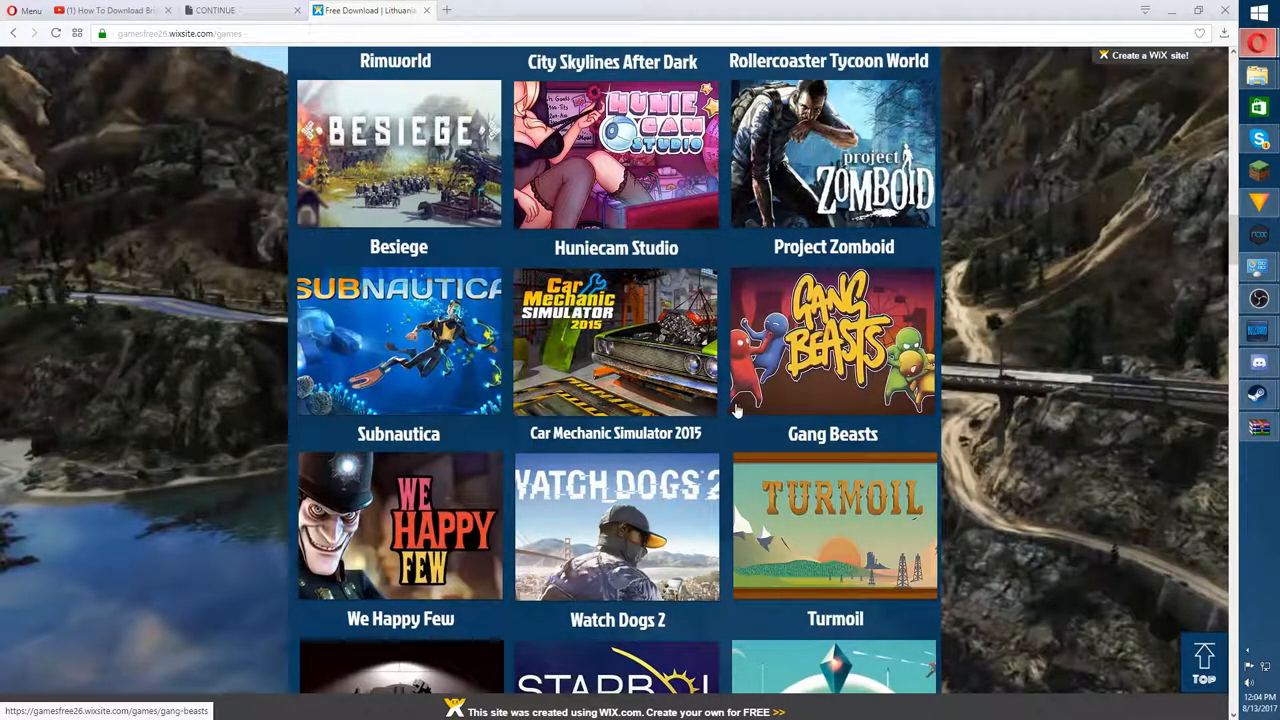
pyautogui.scroll(-3)
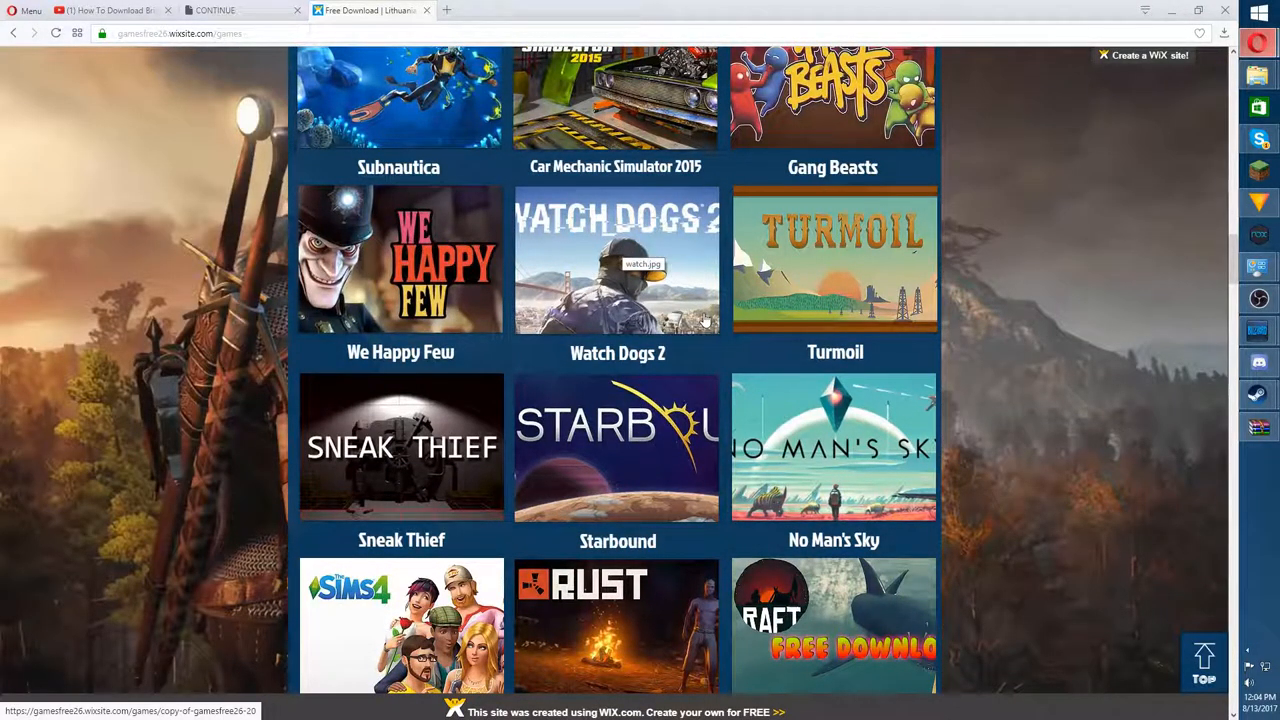
pyautogui.scroll(-3)
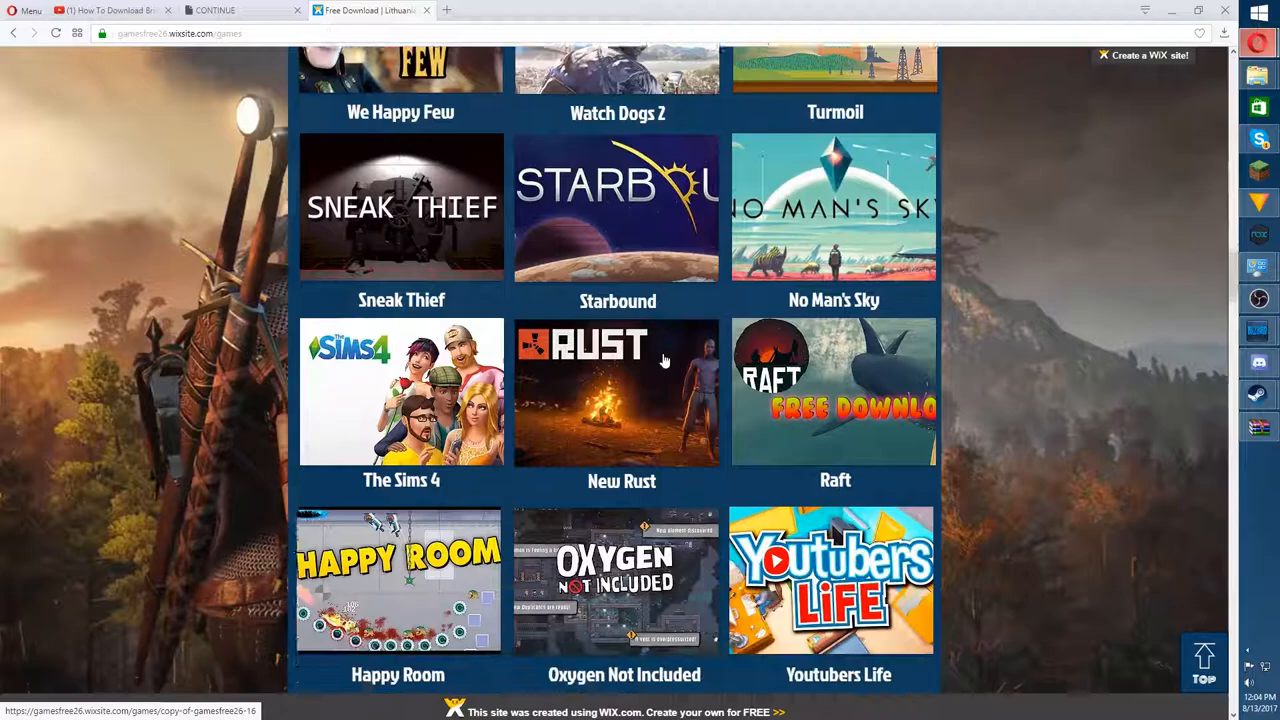
pyautogui.scroll(-3)
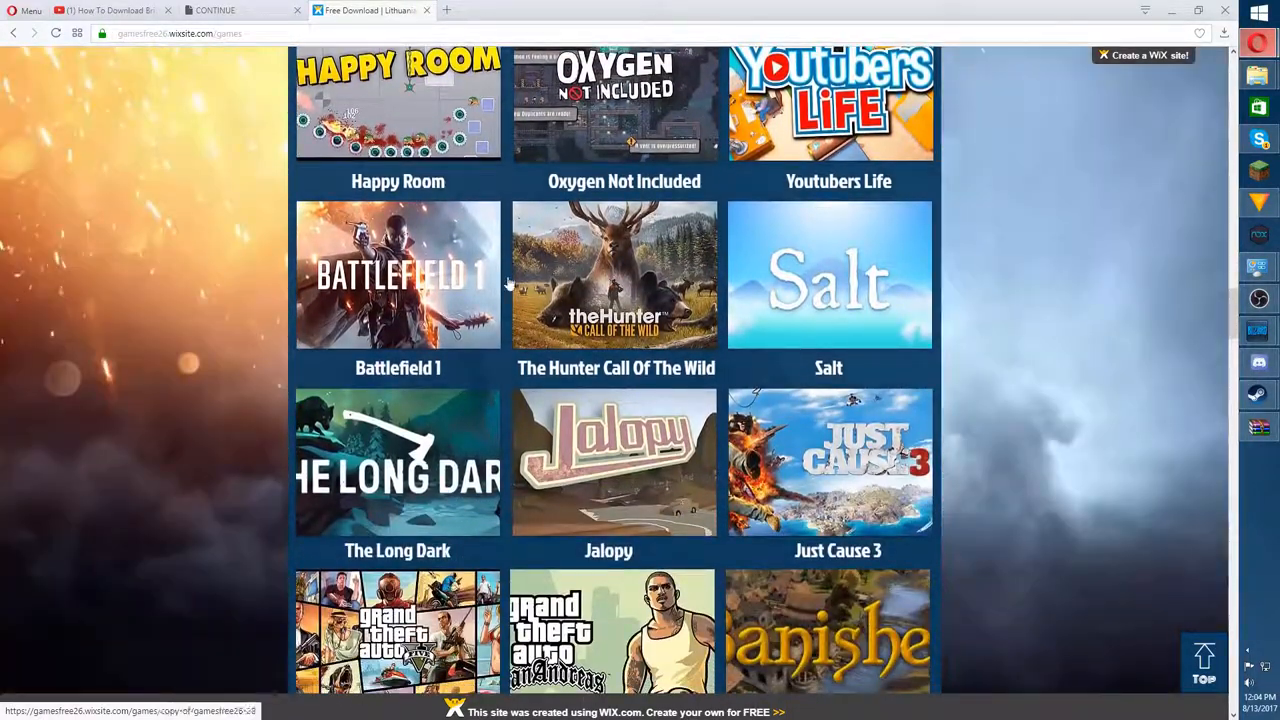
pyautogui.scroll(-3)
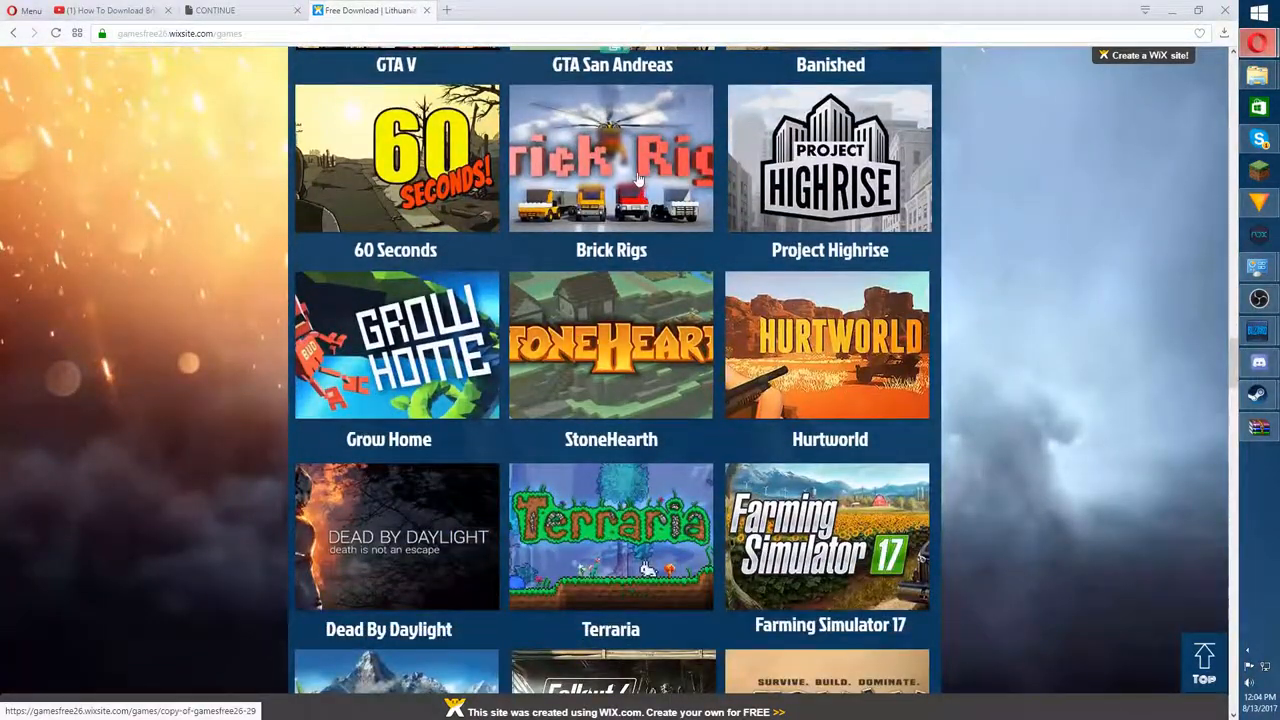
pyautogui.click(612, 156)
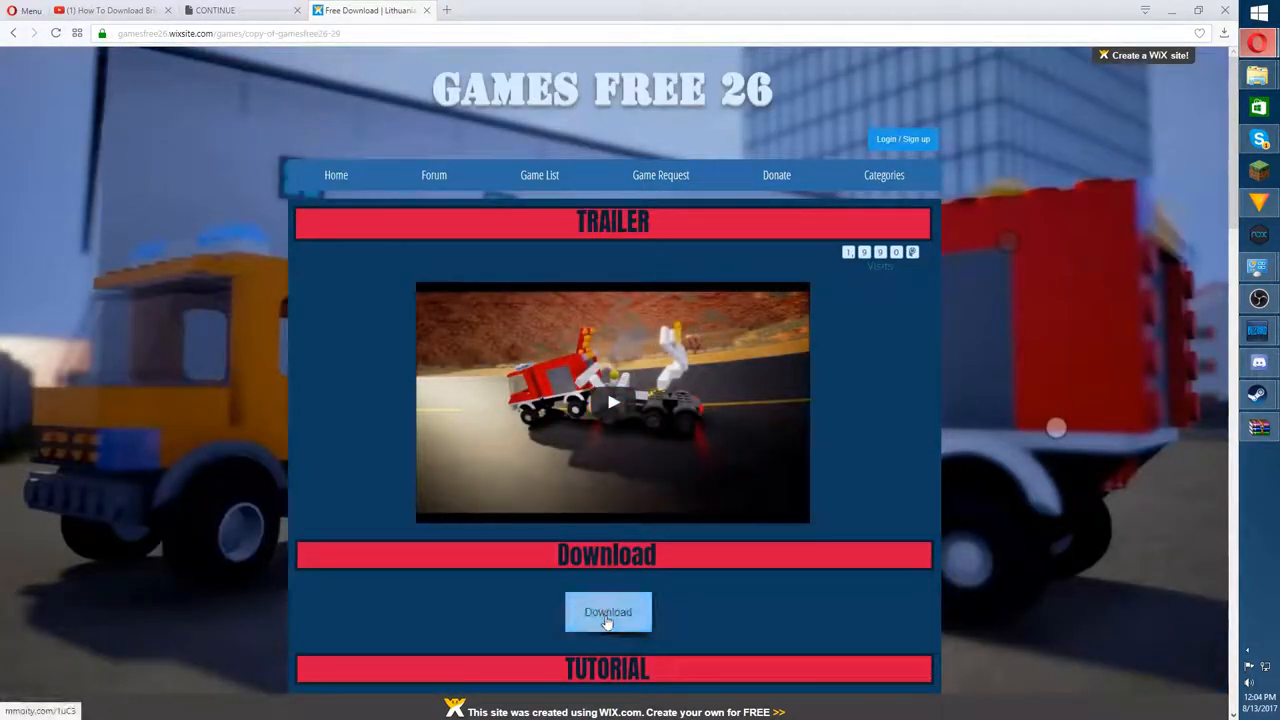
# - Start the Brick Rigs download and continue past the ad to the shorte.st page
pyautogui.click(608, 612)
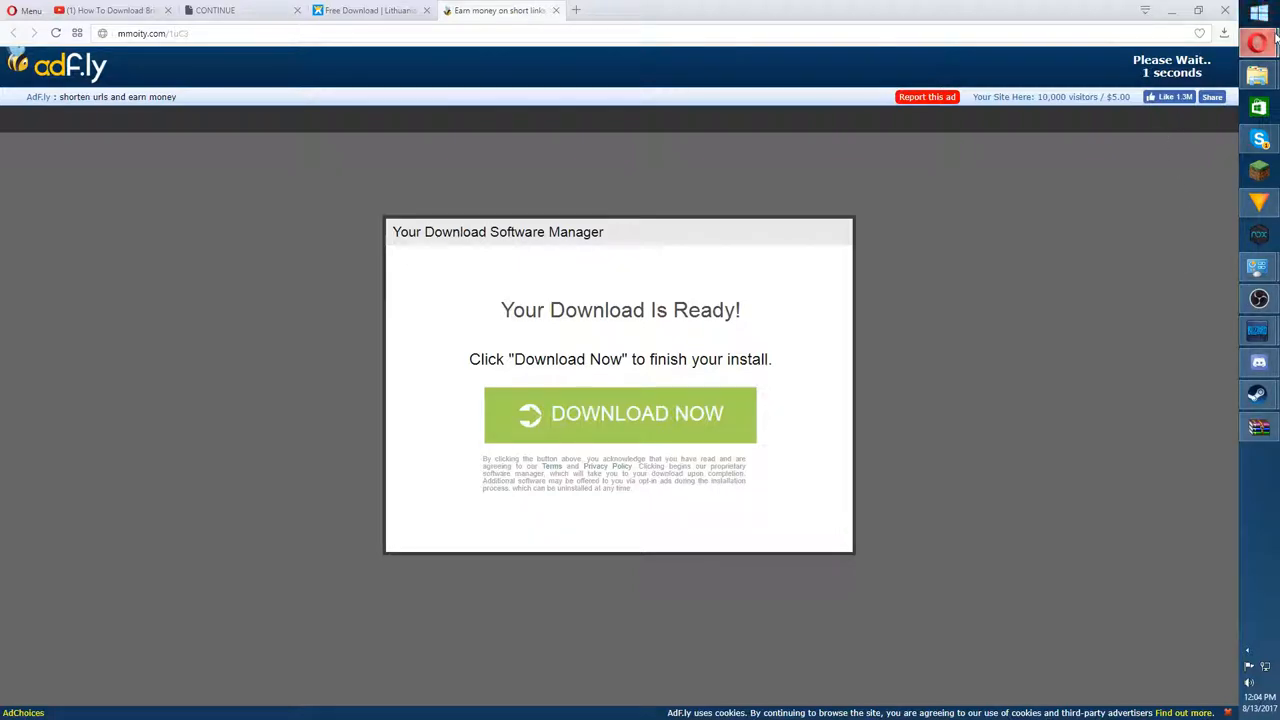
pyautogui.click(620, 414)
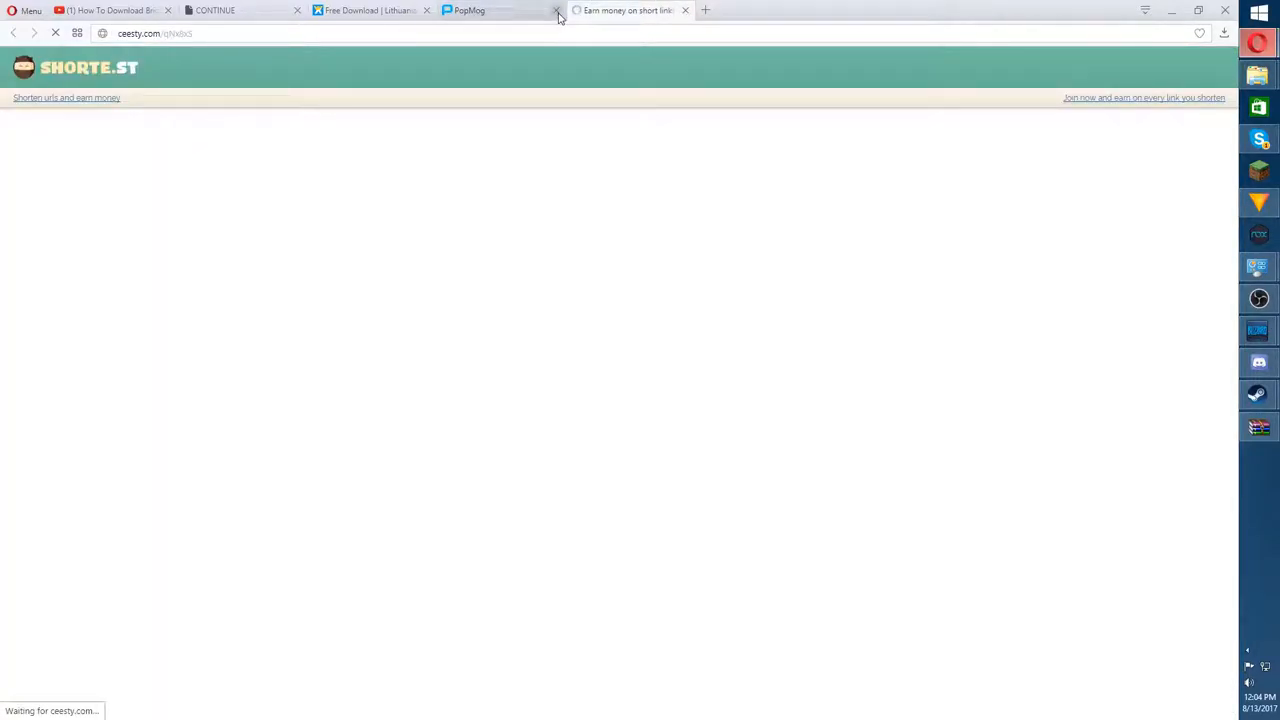
# - Close the two pop-up ad tabs so the MEGA download tab shows
pyautogui.click(556, 10)
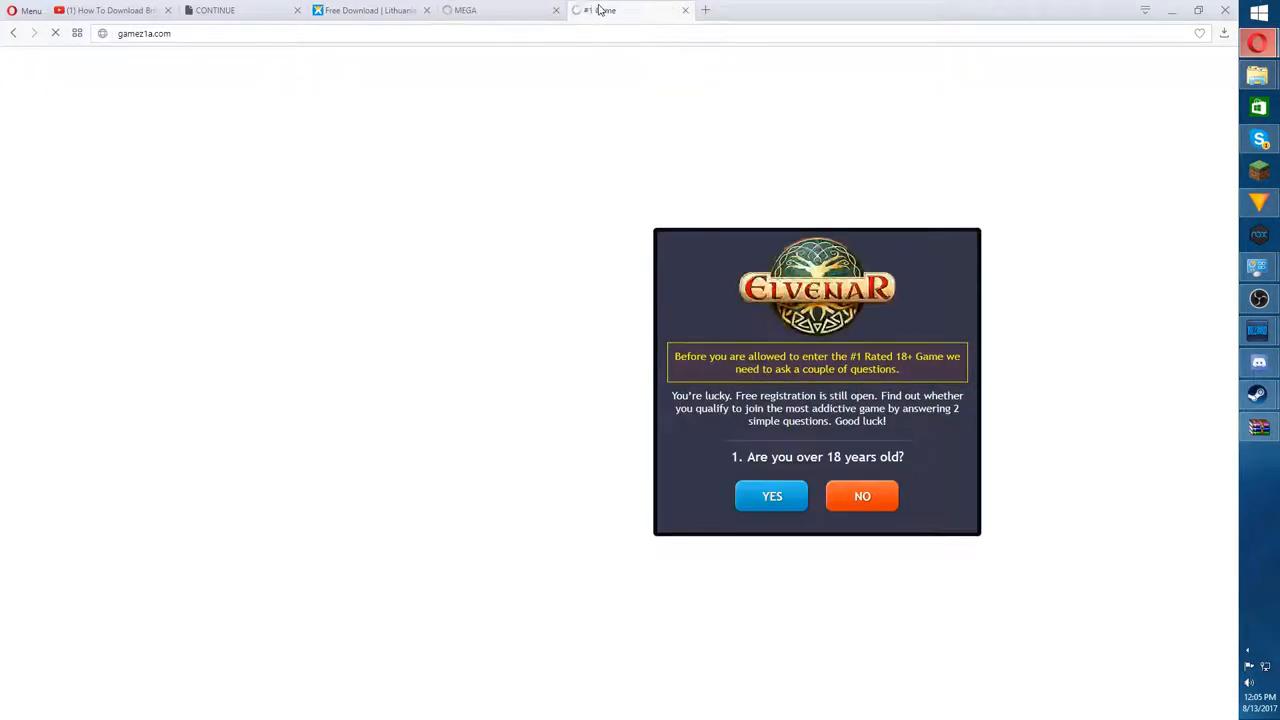
pyautogui.click(684, 10)
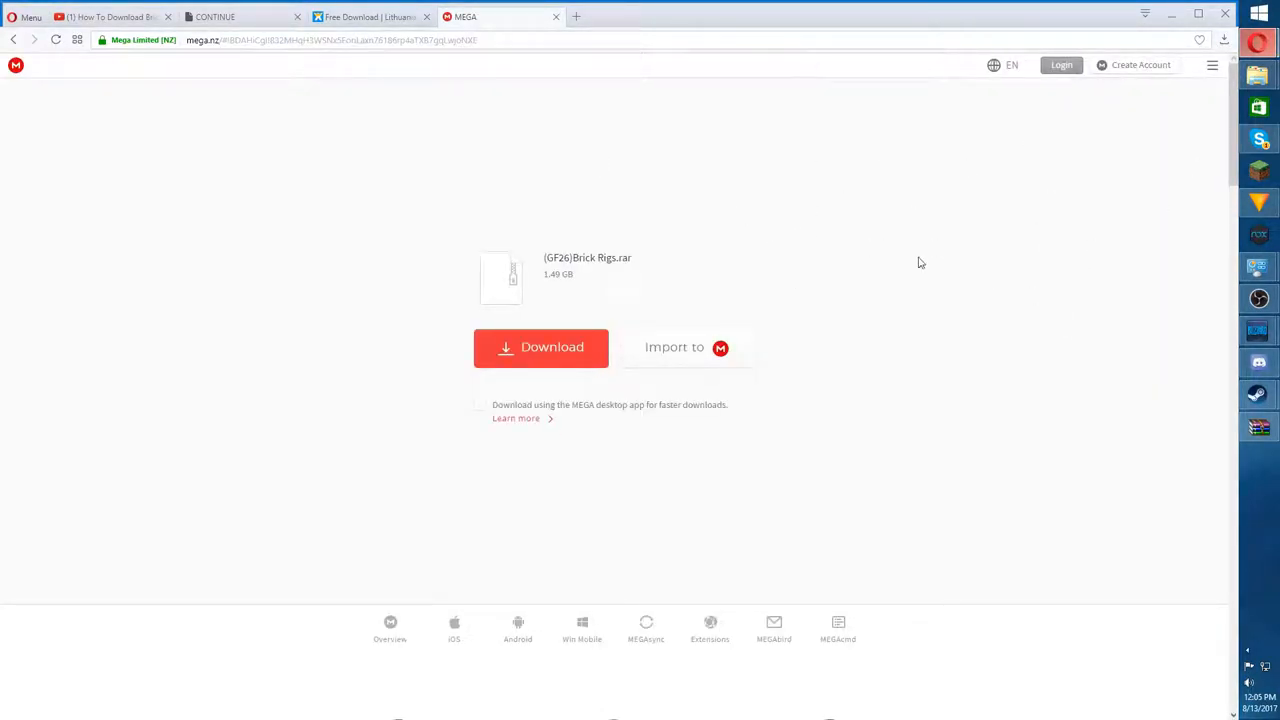
pyautogui.moveTo(778, 304)
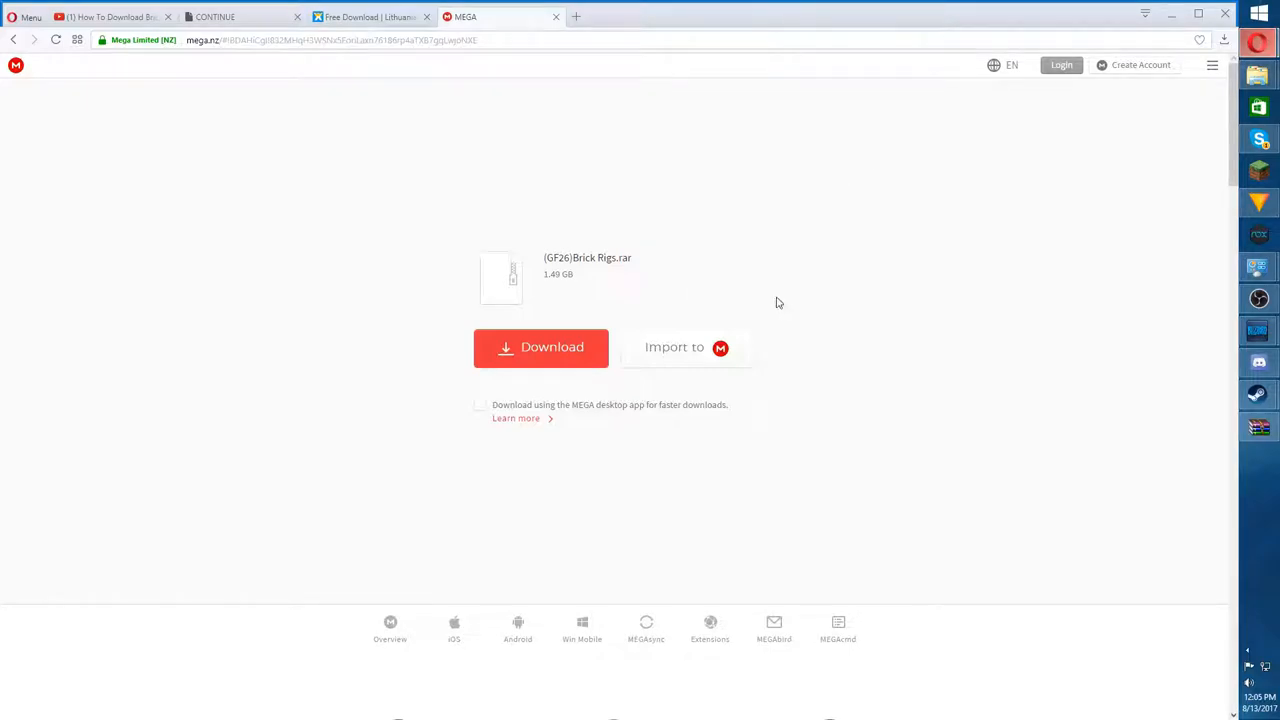
pyautogui.moveTo(784, 96)
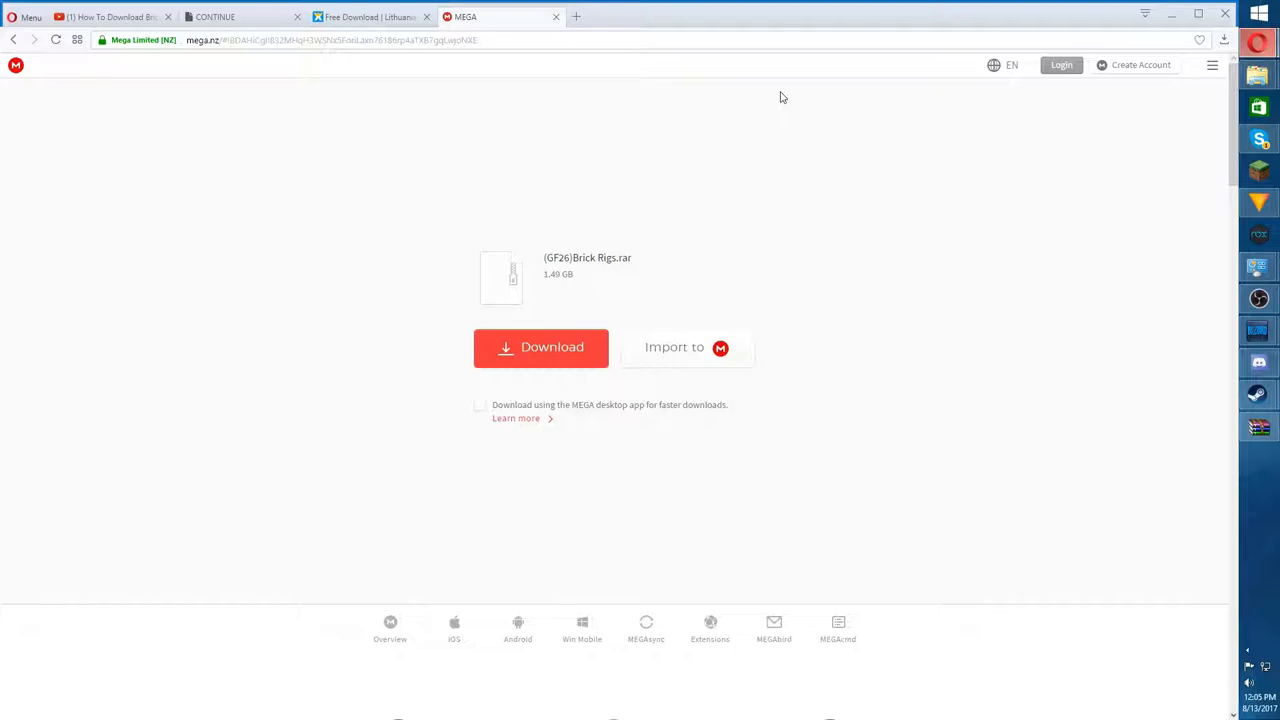
pyautogui.moveTo(762, 108)
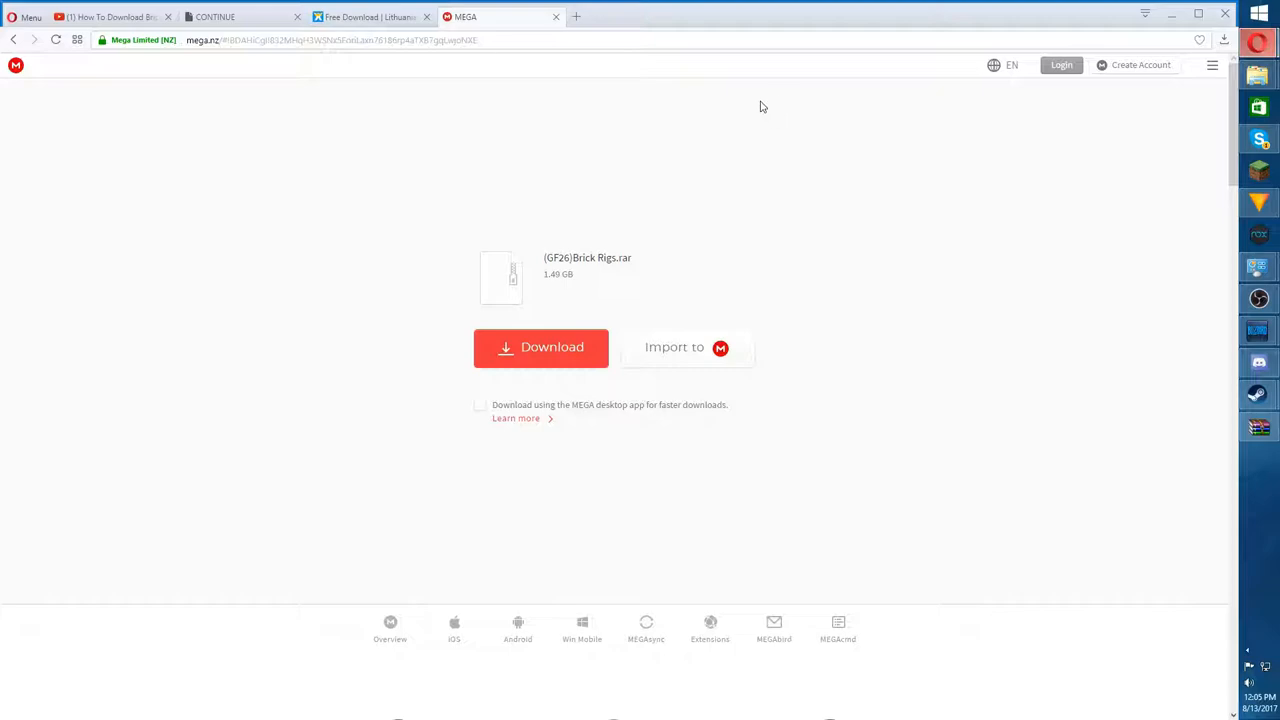
pyautogui.moveTo(748, 100)
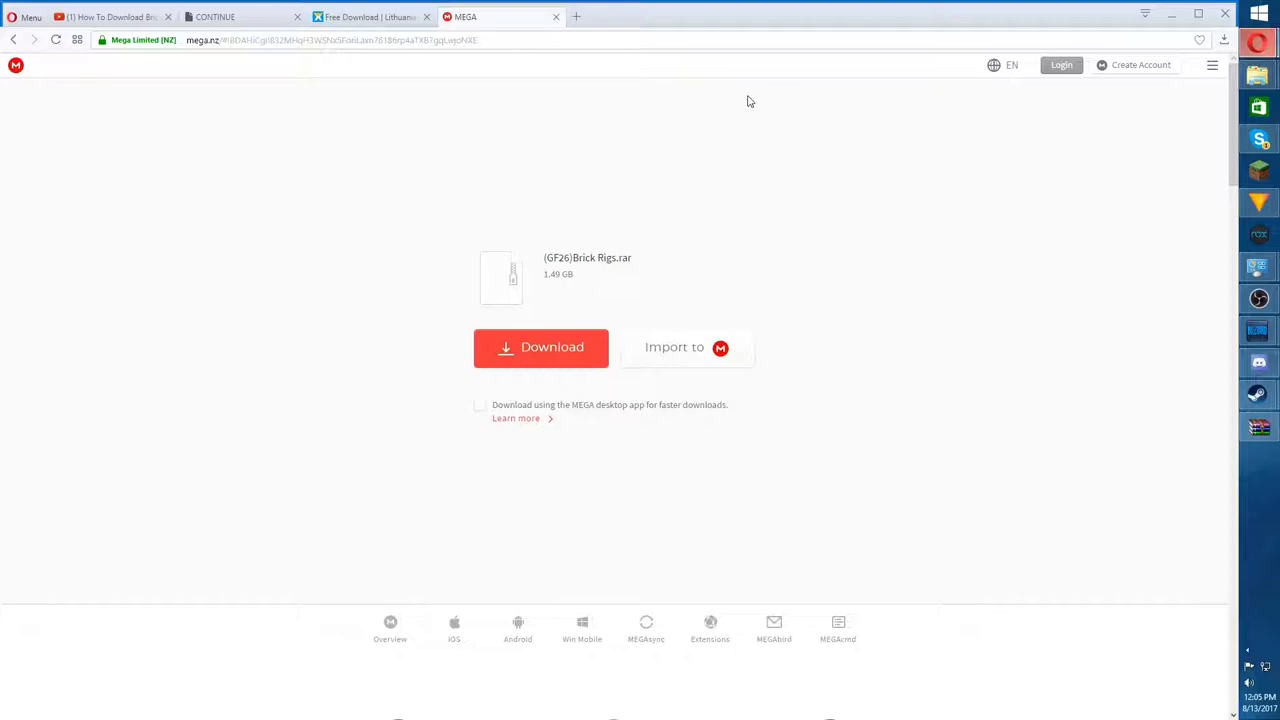
pyautogui.moveTo(698, 60)
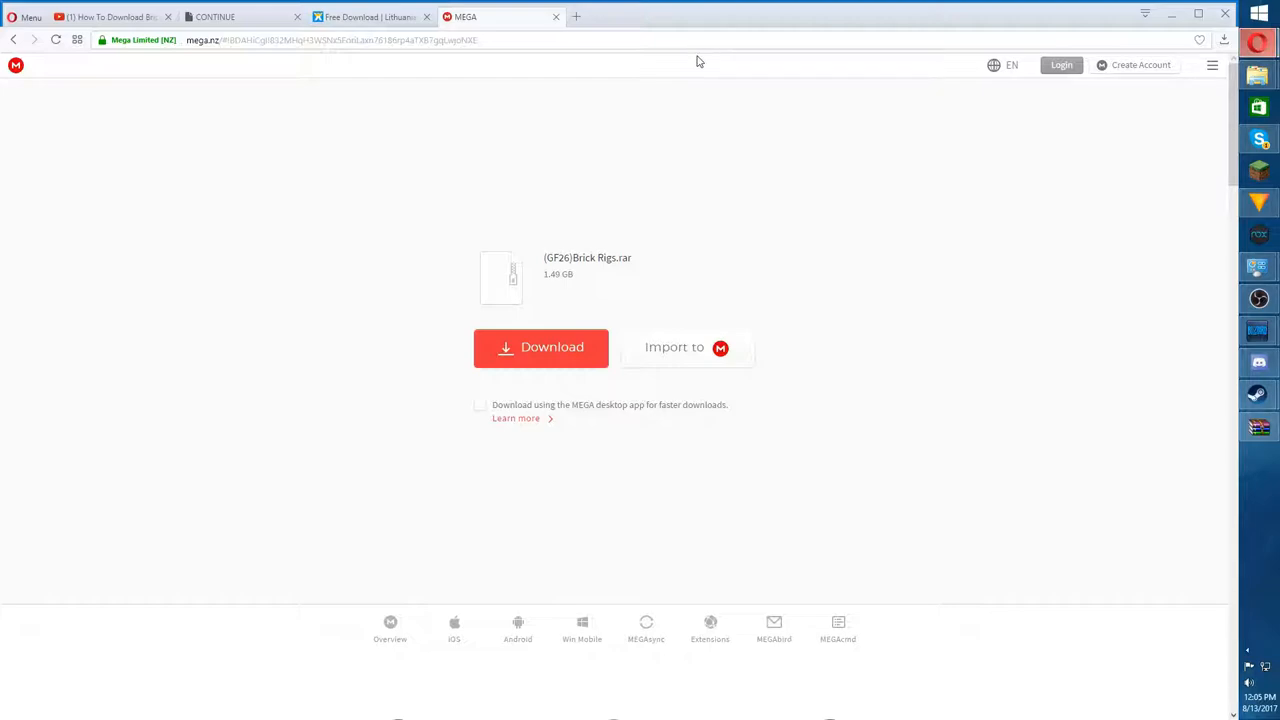
pyautogui.moveTo(650, 368)
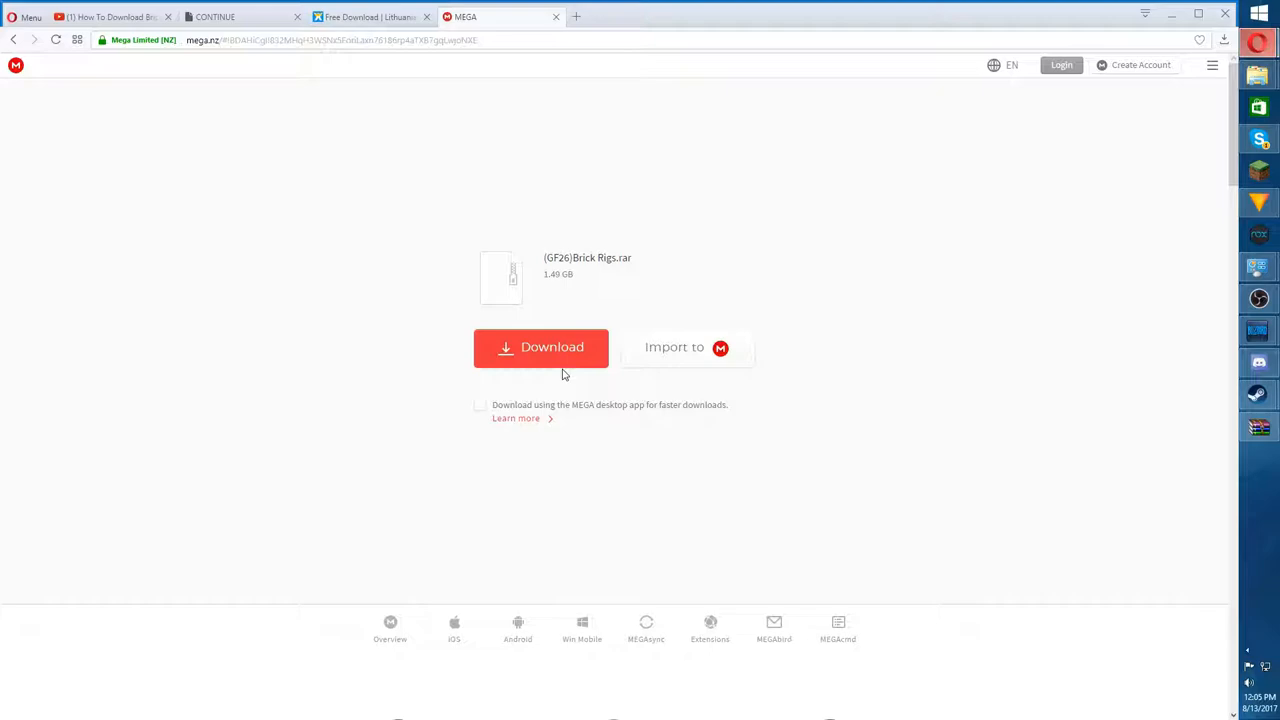
pyautogui.moveTo(640, 364)
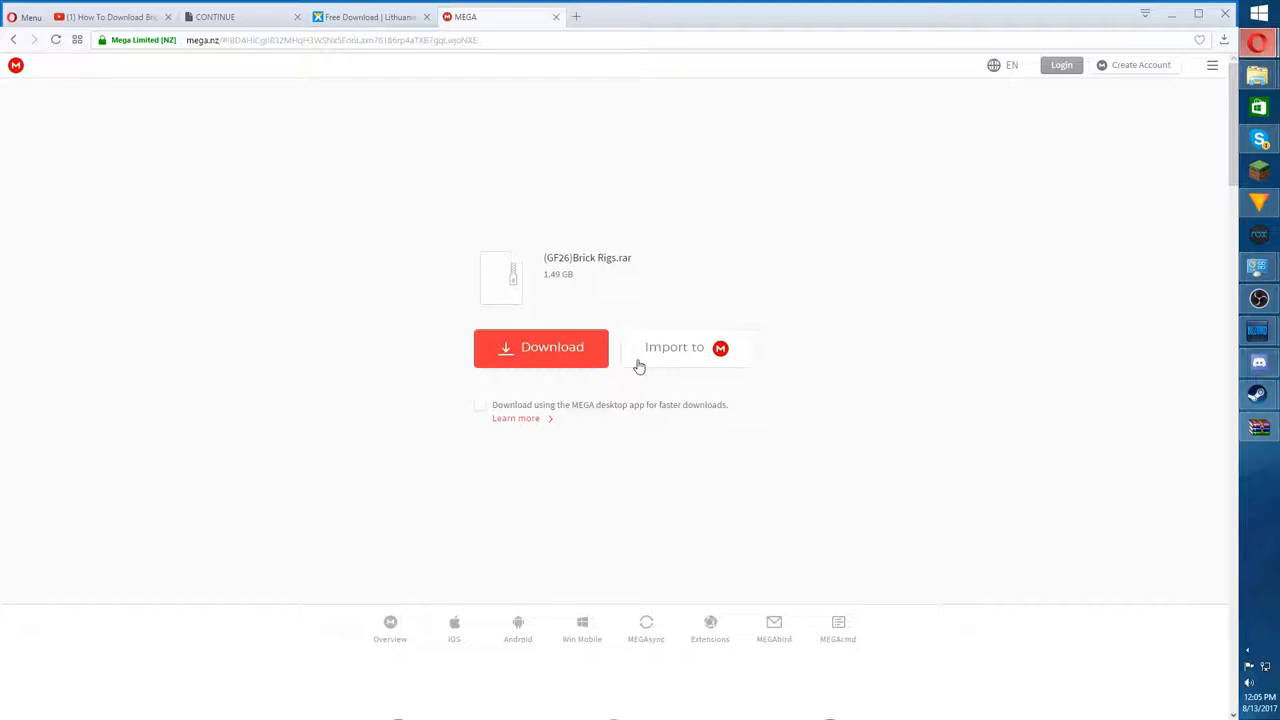
pyautogui.moveTo(670, 368)
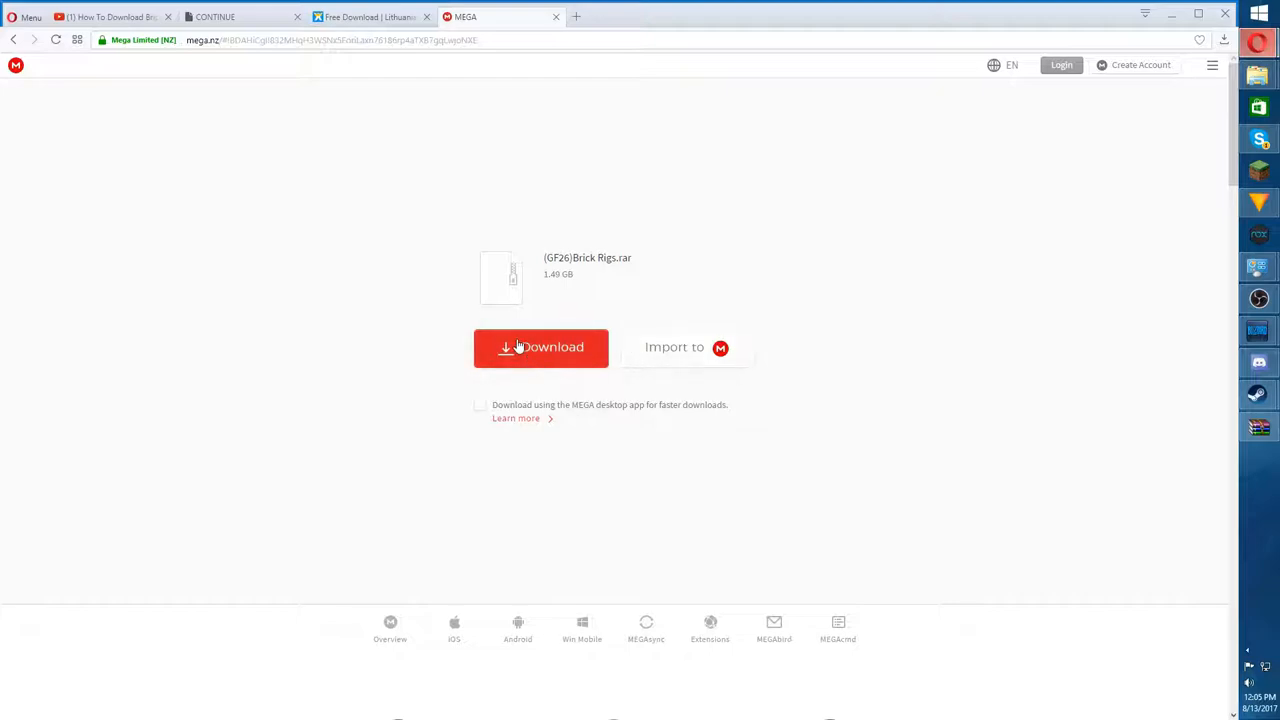
# - Start the MEGA download of the 1.46 GB Brick Rigs RAR archive
pyautogui.click(540, 348)
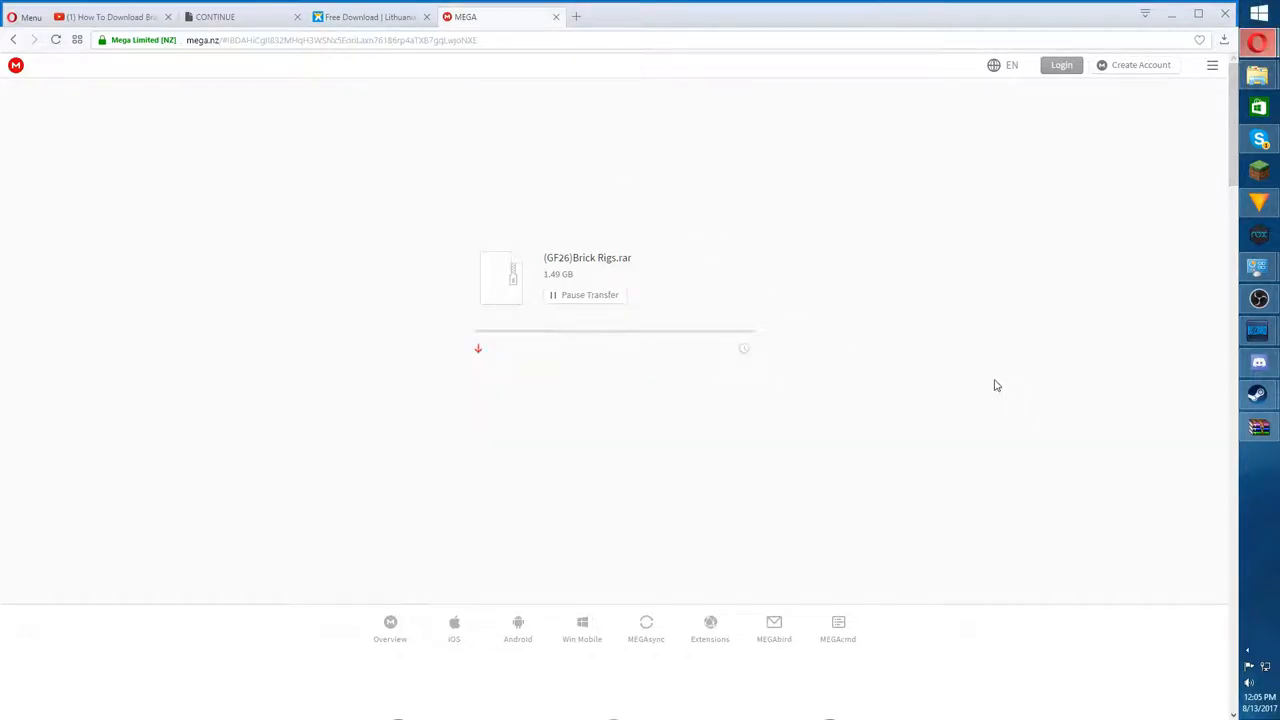
pyautogui.moveTo(548, 316)
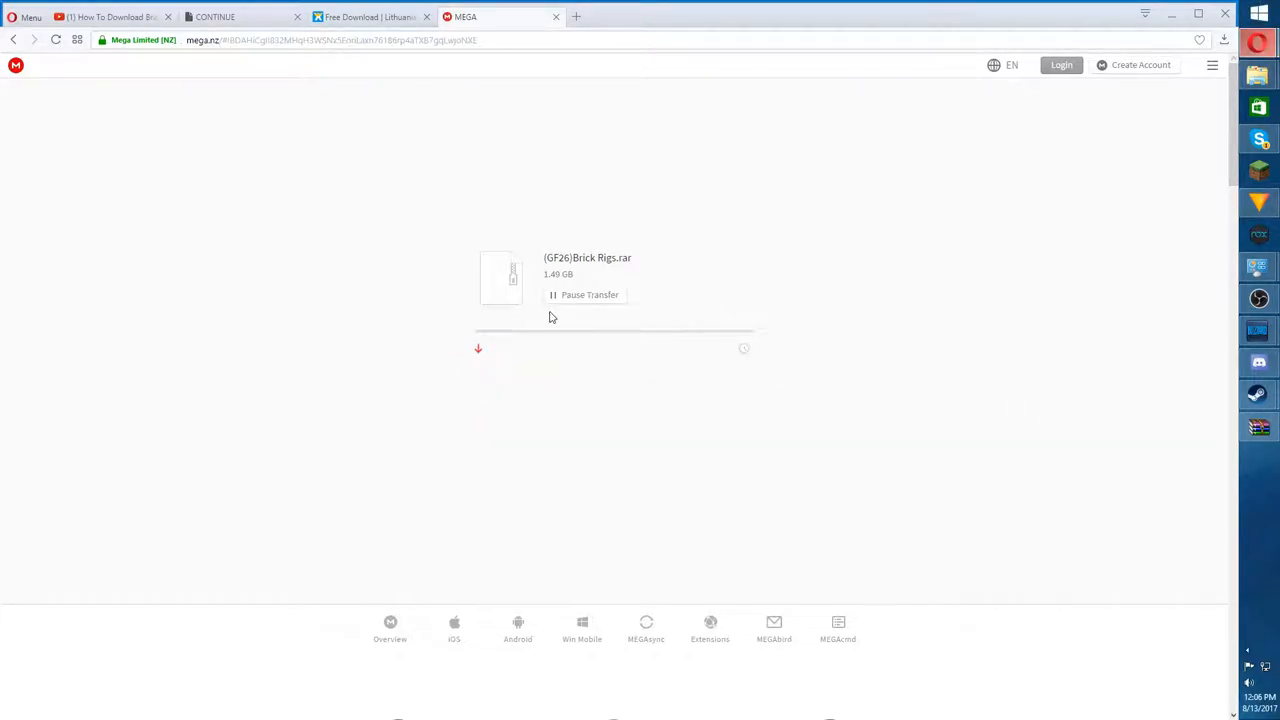
pyautogui.moveTo(564, 252)
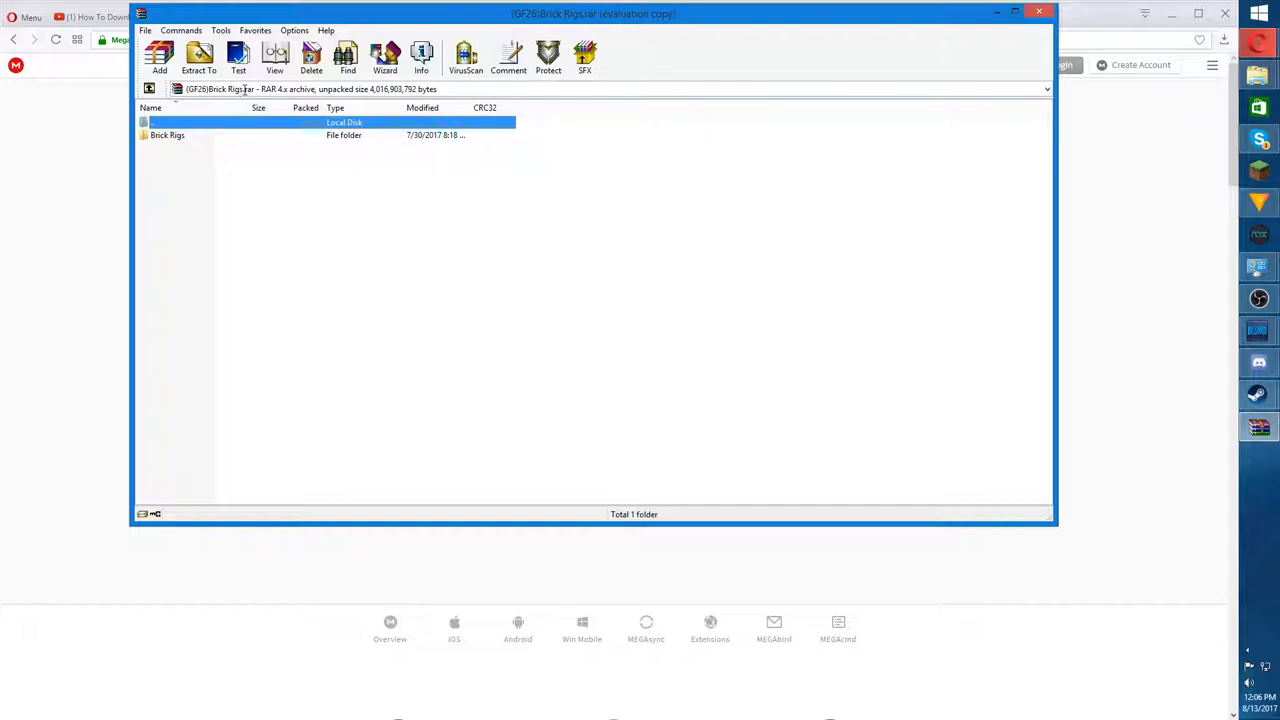
# - Enter the Brick Rigs folder inside the archive to reach its game files
pyautogui.click(168, 136)
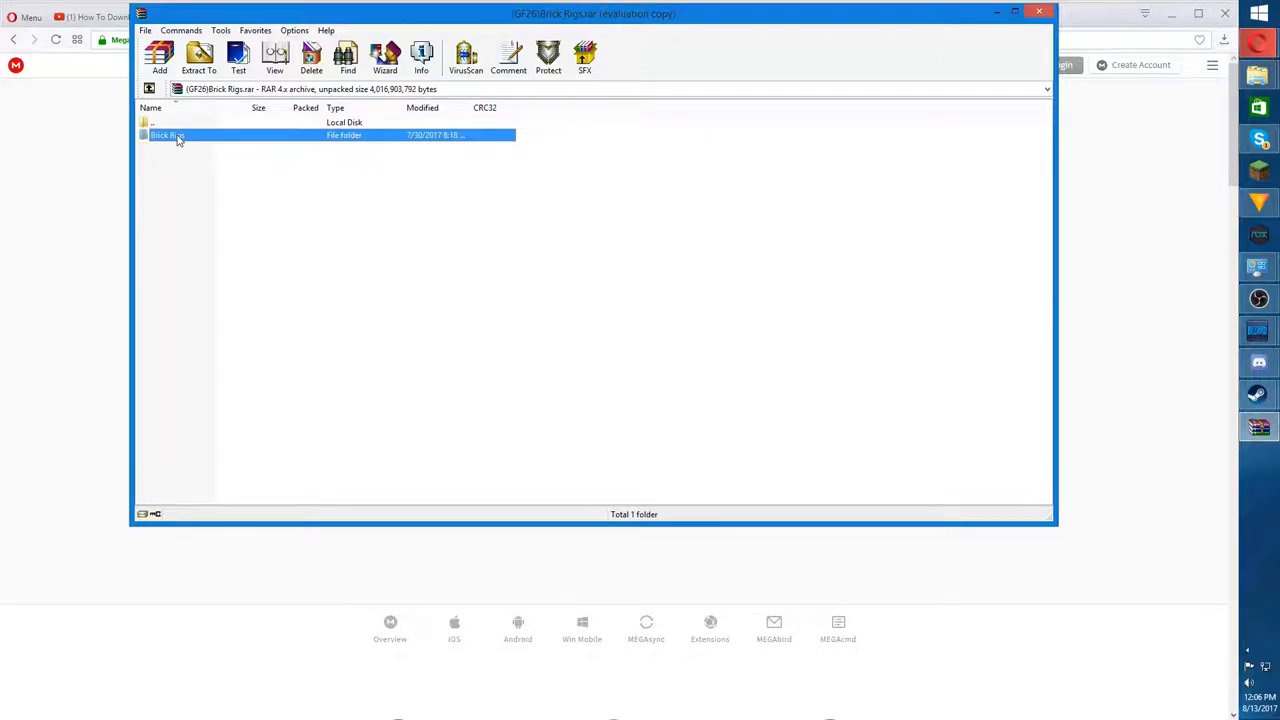
pyautogui.doubleClick(168, 136)
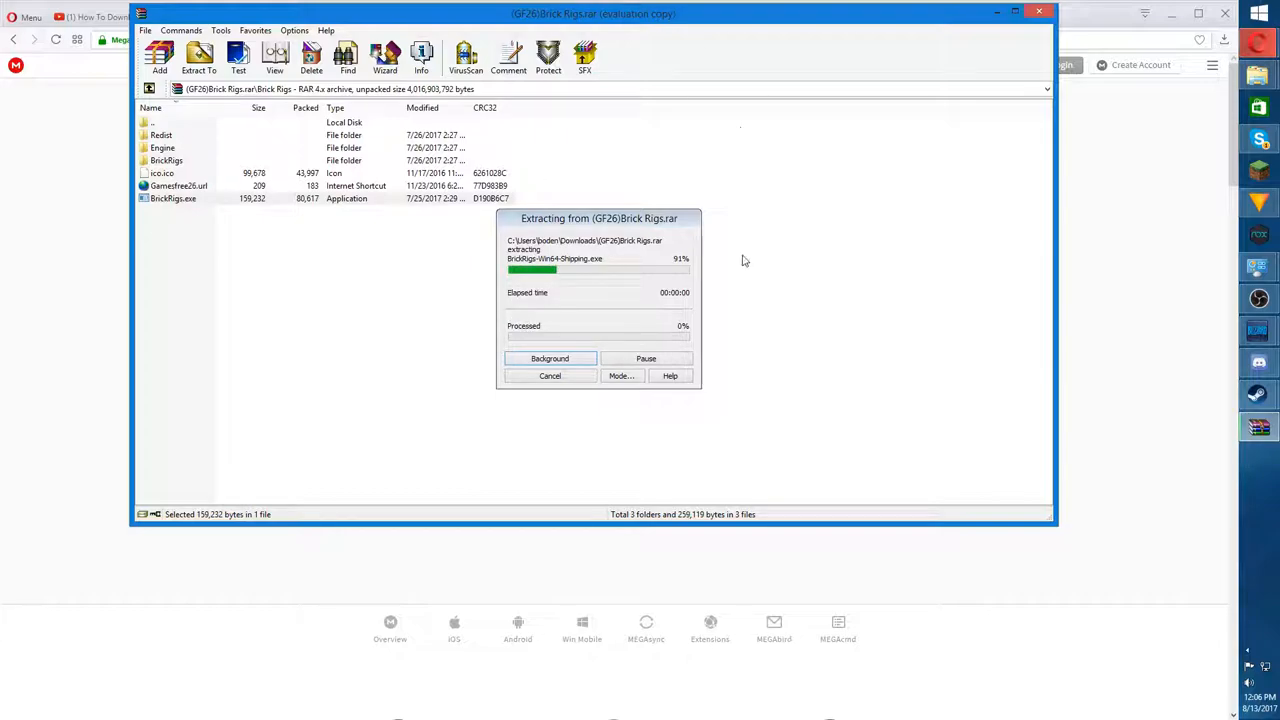
pyautogui.moveTo(700, 266)
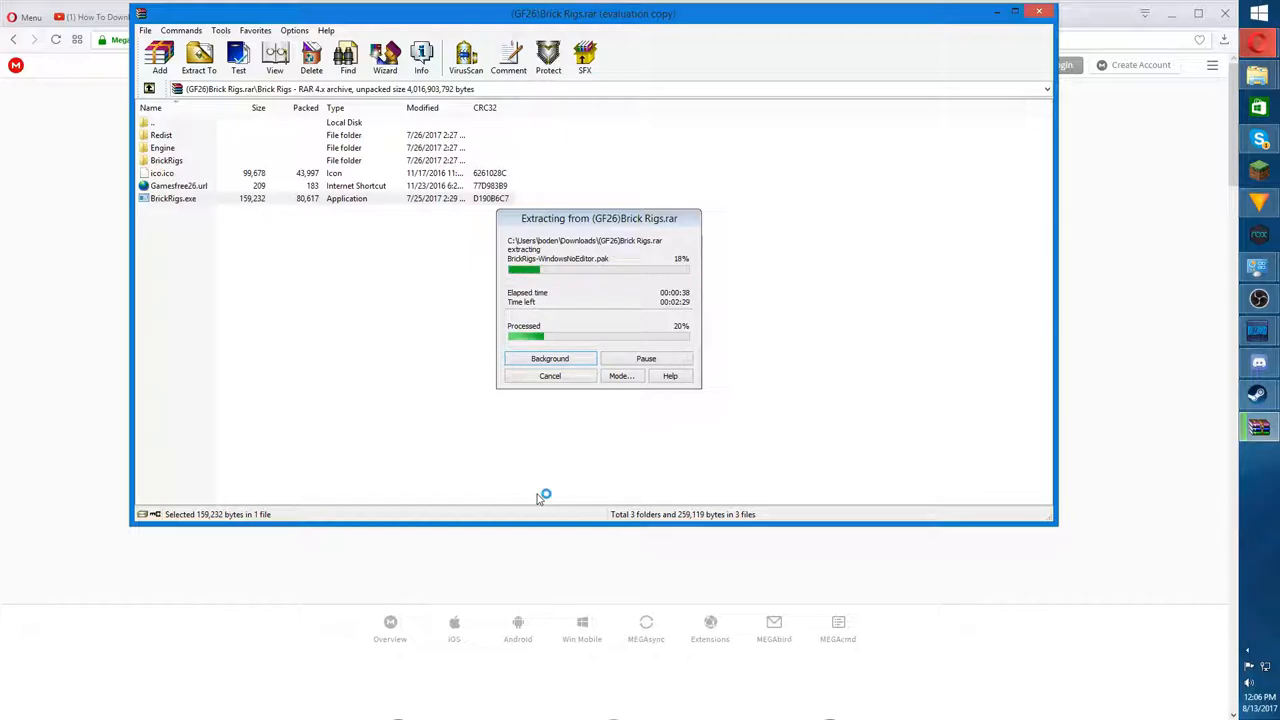
pyautogui.moveTo(1080, 378)
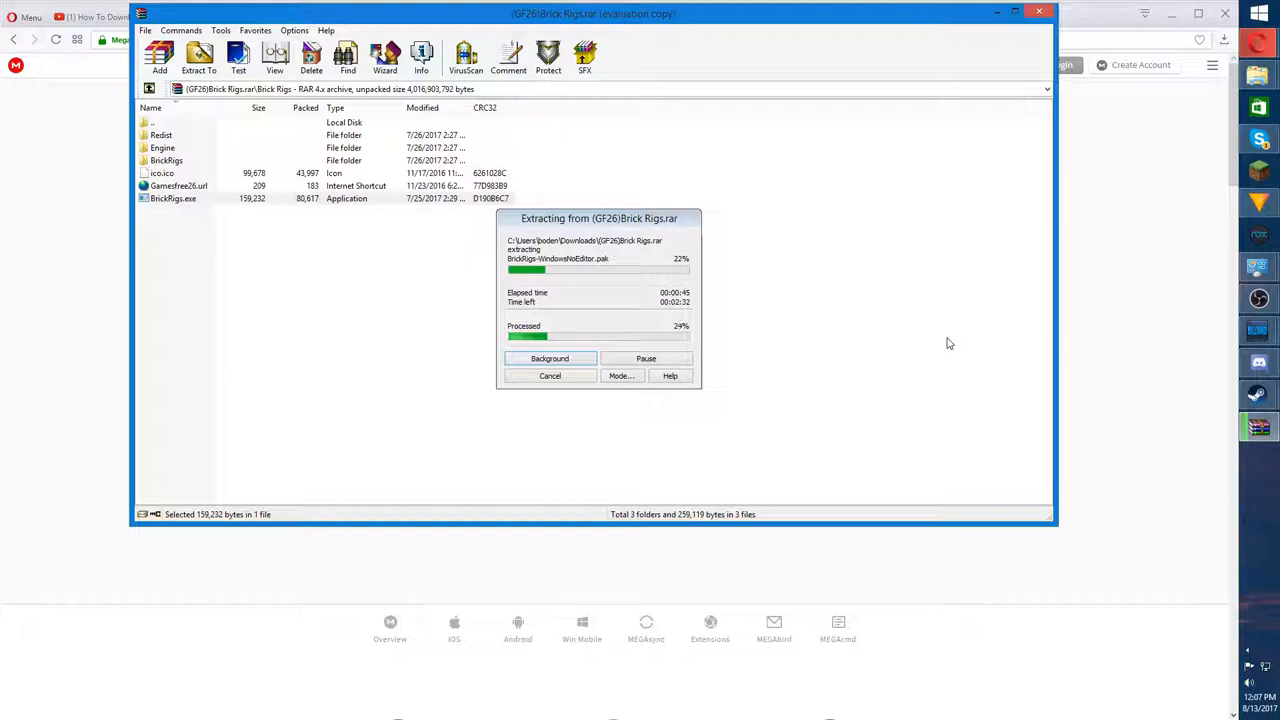
pyautogui.moveTo(1004, 148)
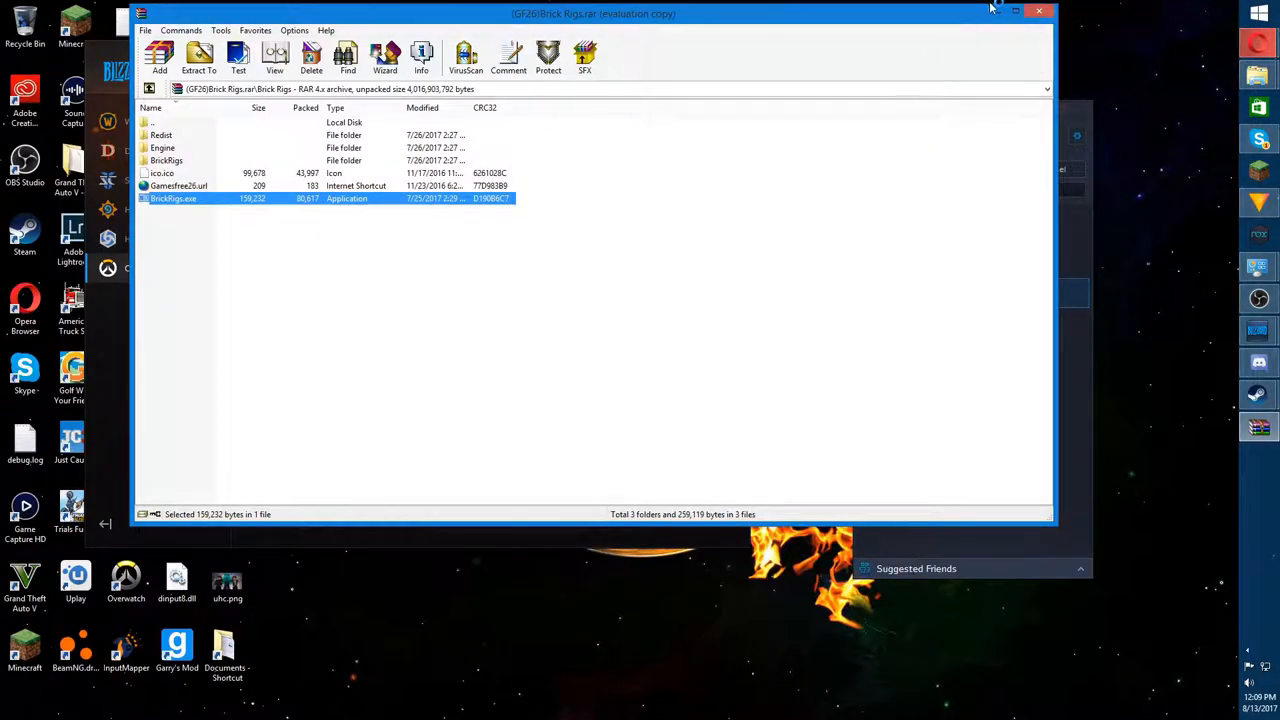
# - Launch Brick Rigs and select the City: Battle map in the Play list
pyautogui.doubleClick(172, 198)
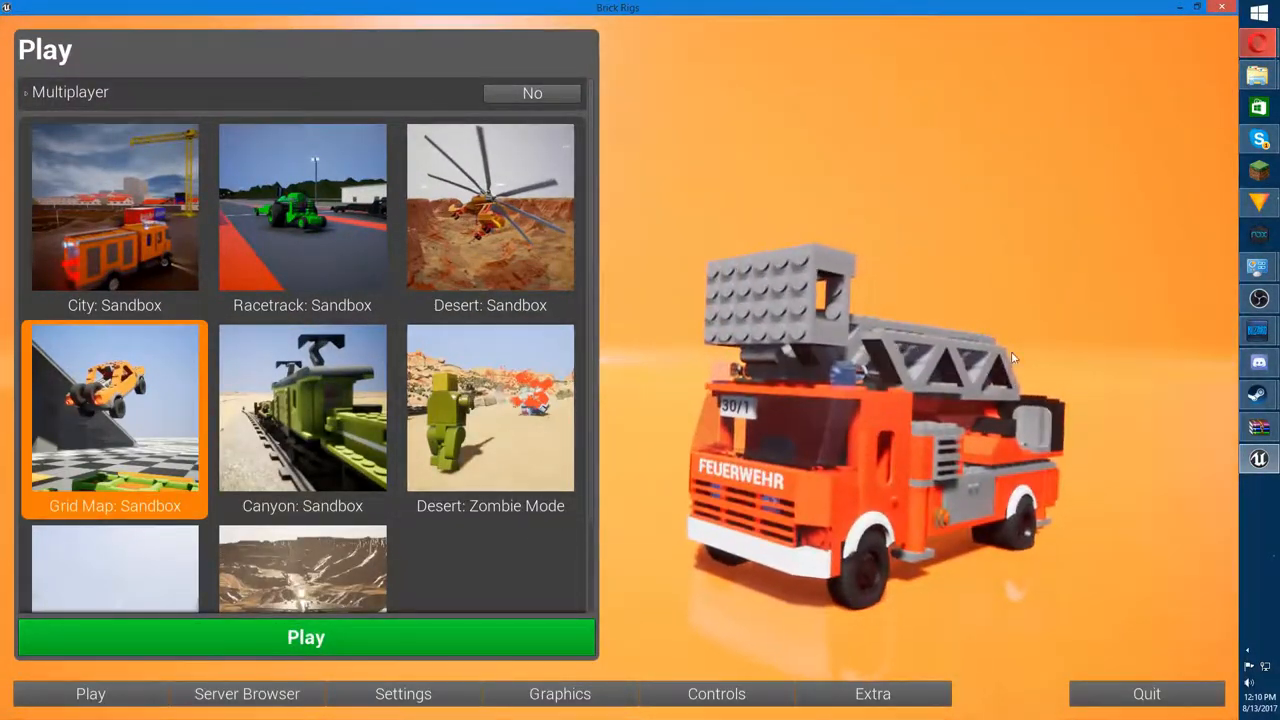
pyautogui.scroll(-3)
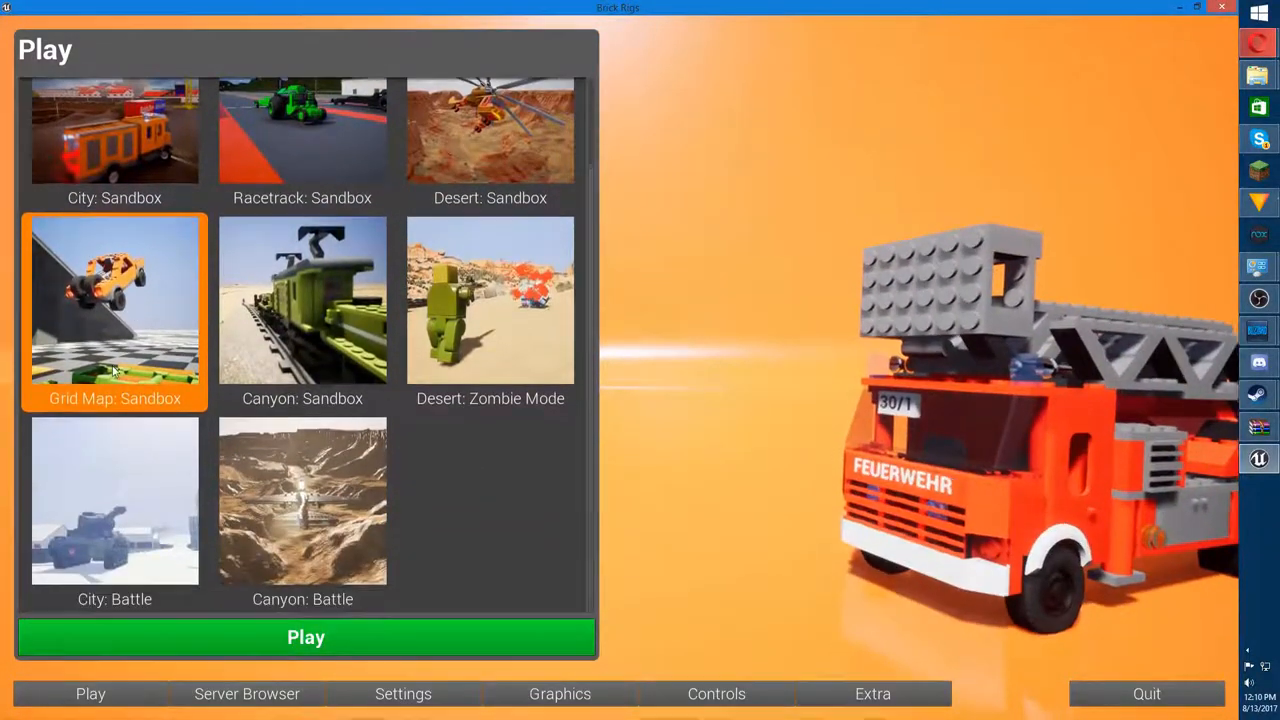
pyautogui.click(114, 500)
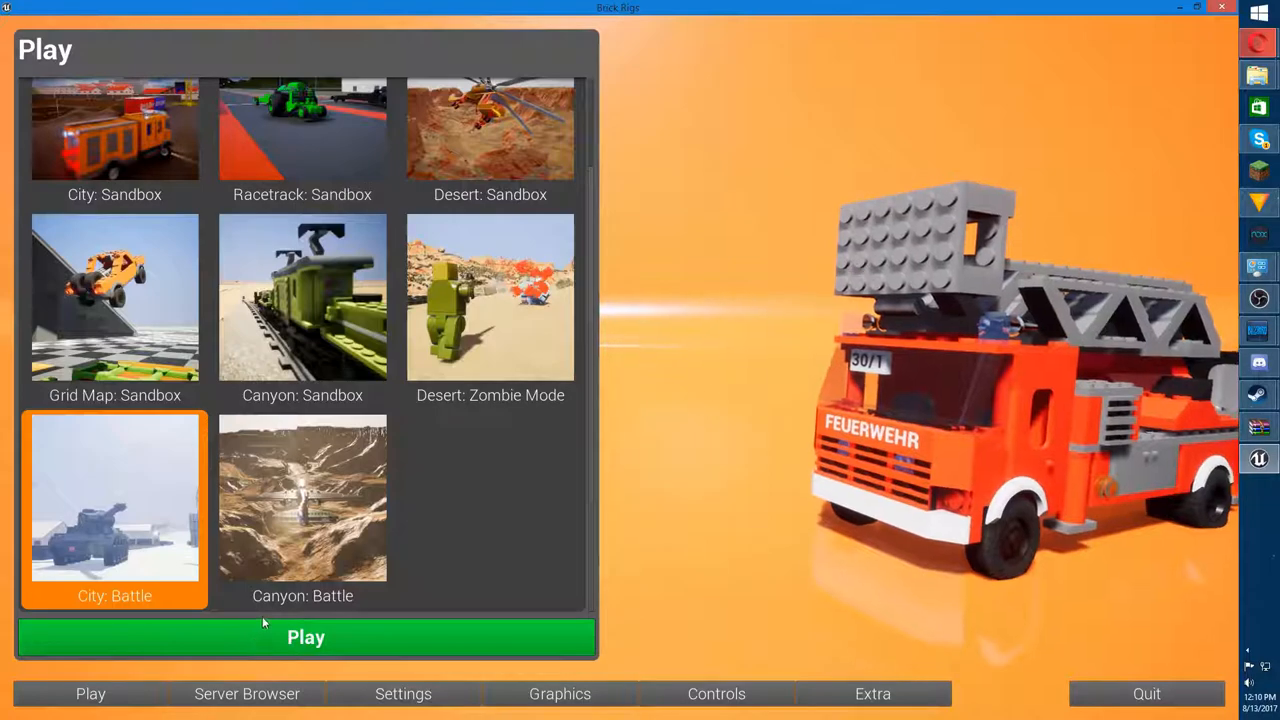
# - Look through the Server Browser and Extra pages, then return to the Play map list
pyautogui.click(248, 692)
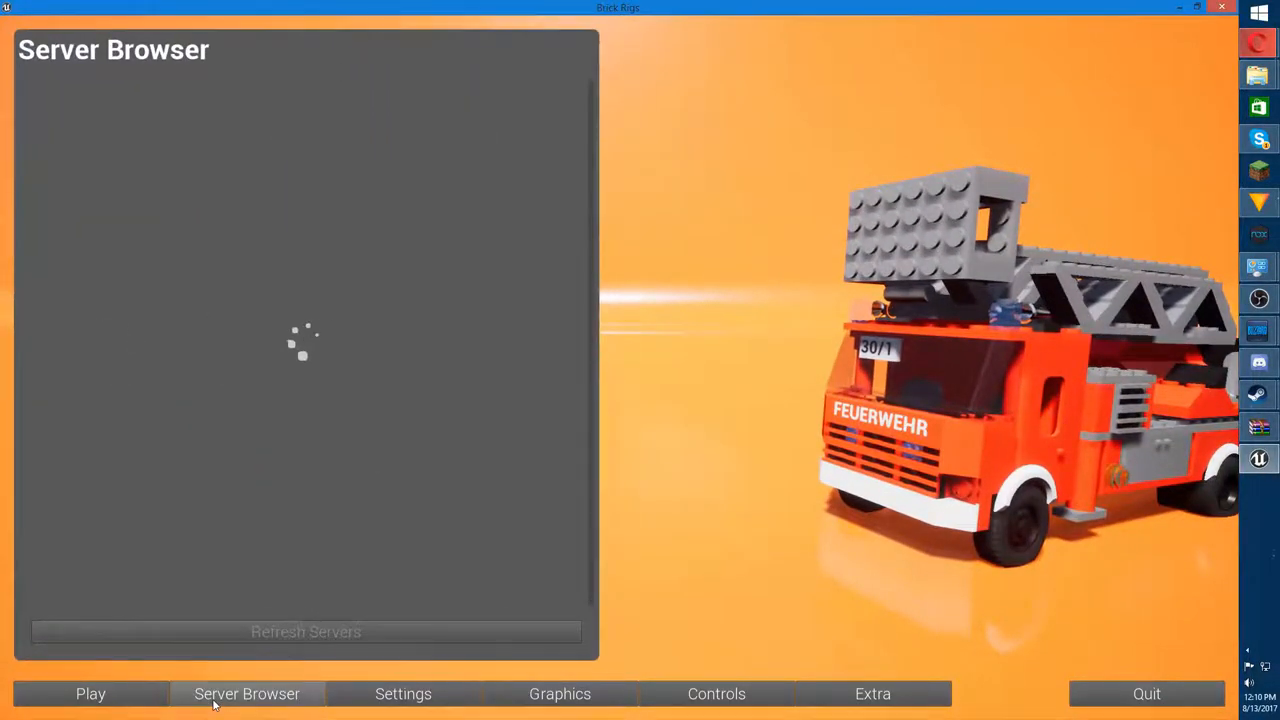
pyautogui.moveTo(154, 608)
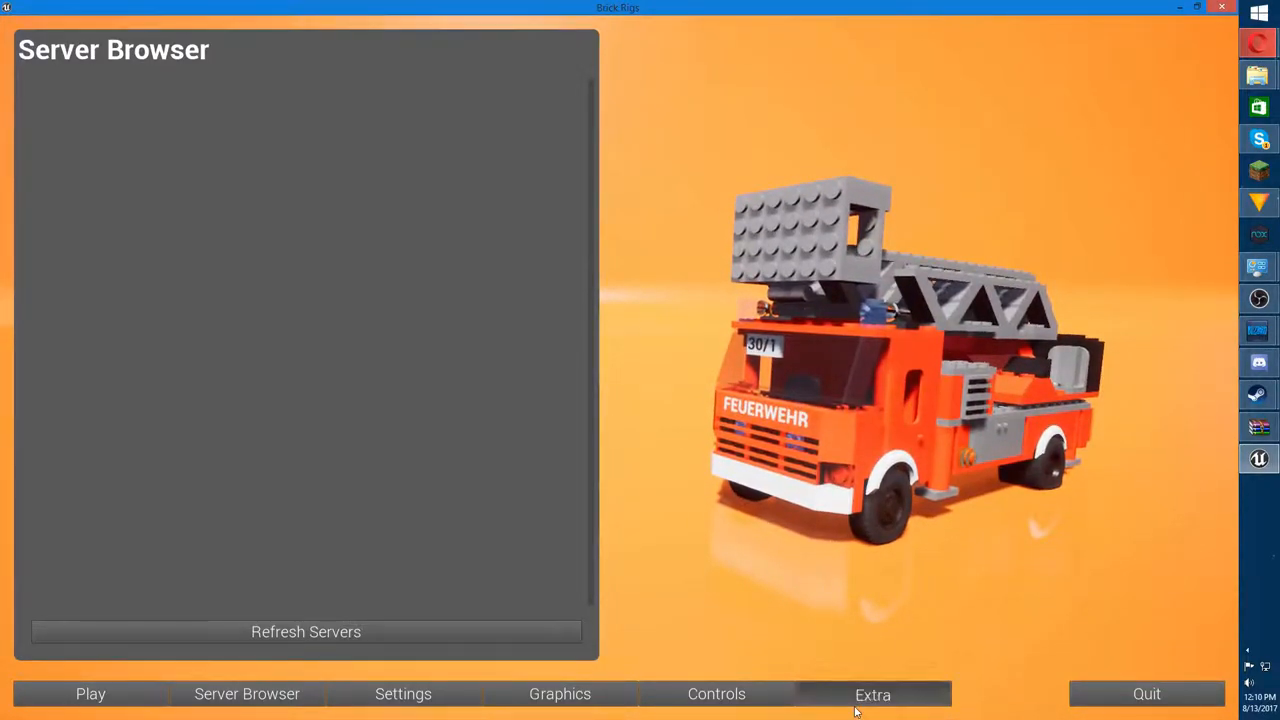
pyautogui.click(872, 692)
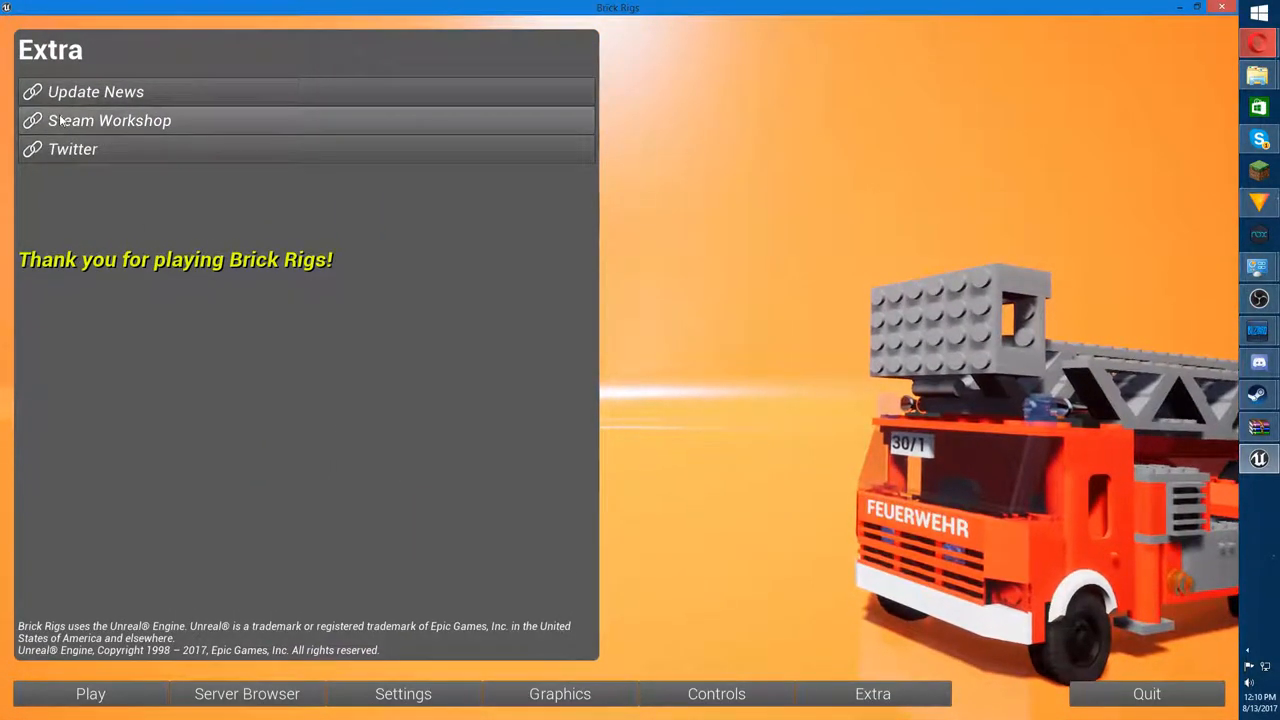
pyautogui.click(90, 692)
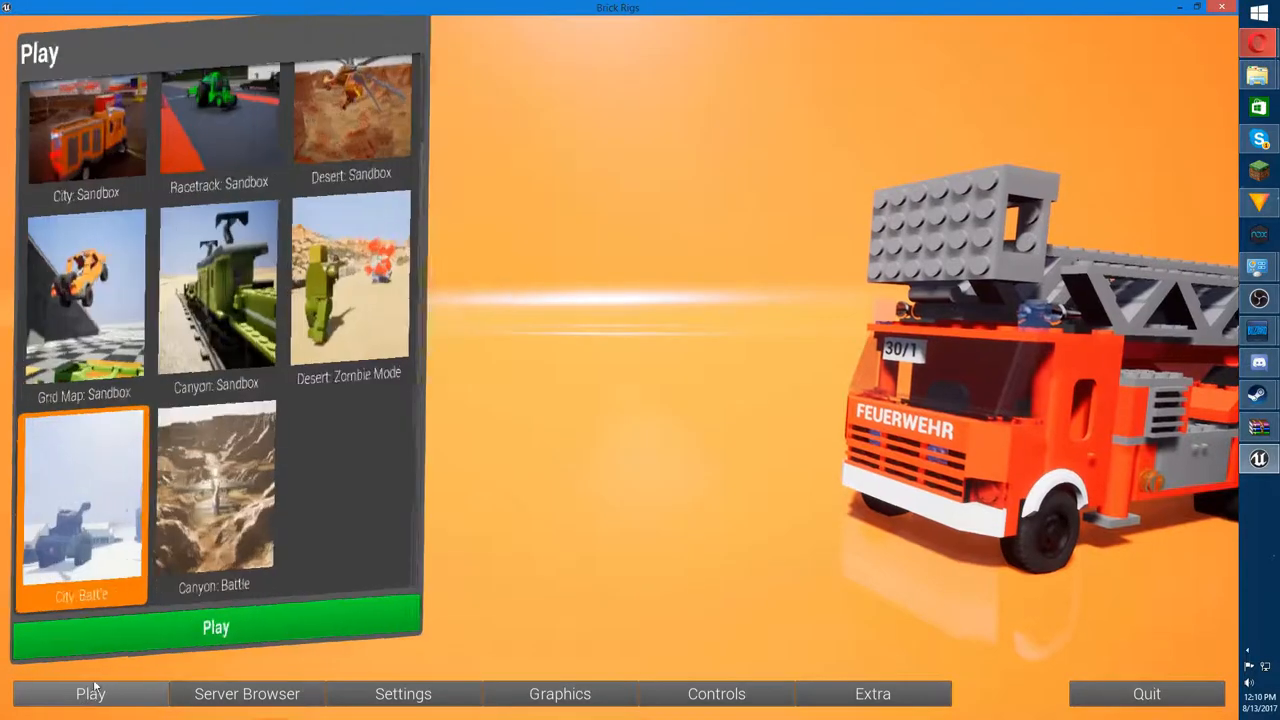
# - Check the Server Browser again and toggle Multiplayer to Yes then back to No
pyautogui.click(246, 692)
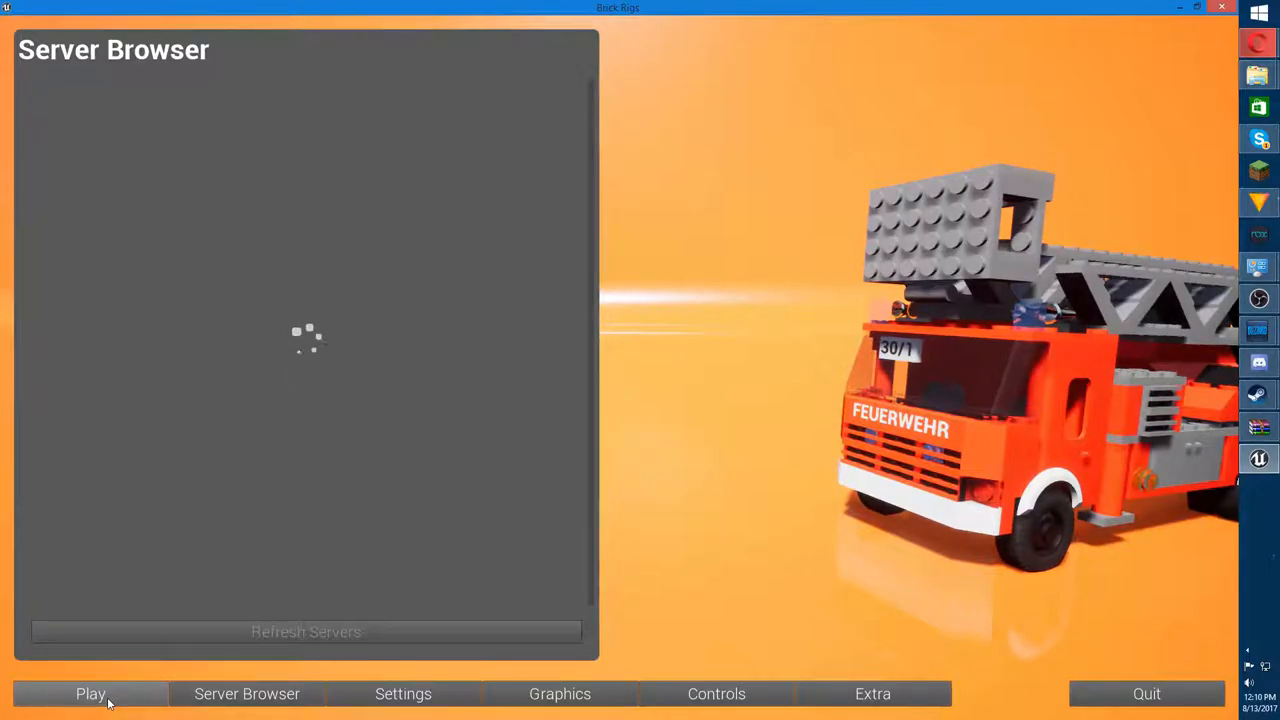
pyautogui.click(90, 692)
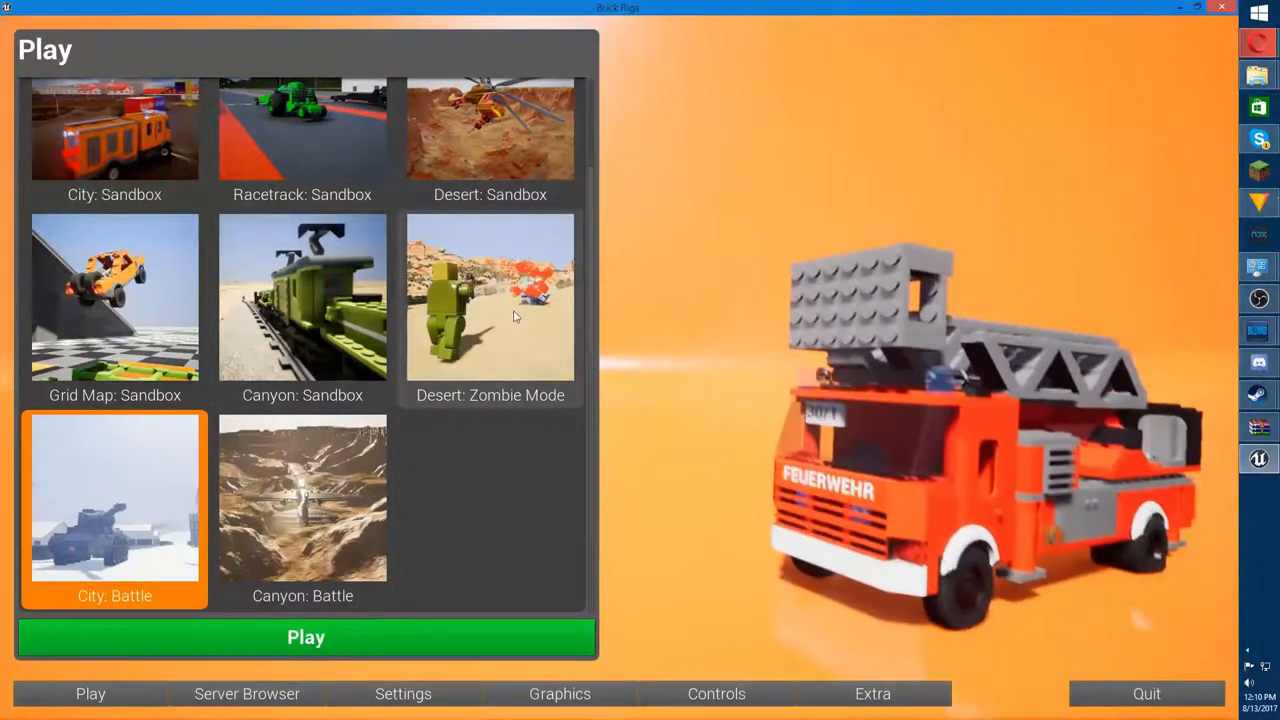
pyautogui.click(532, 92)
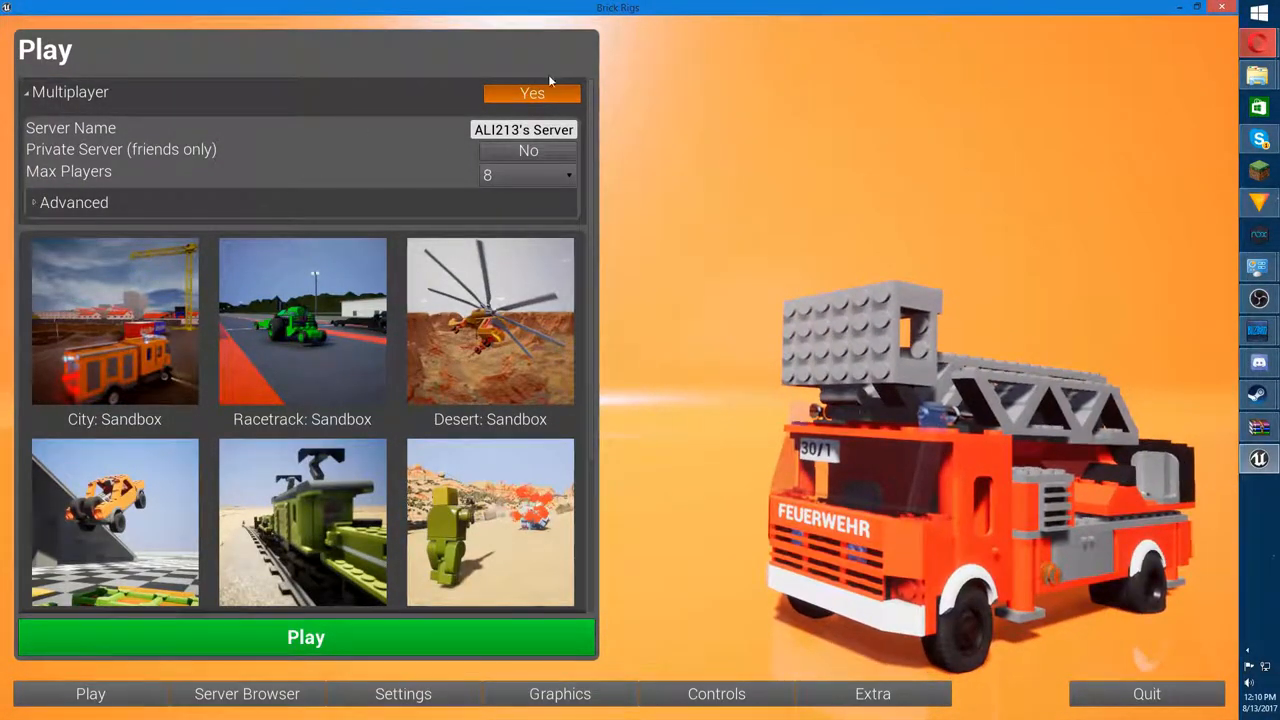
pyautogui.click(532, 92)
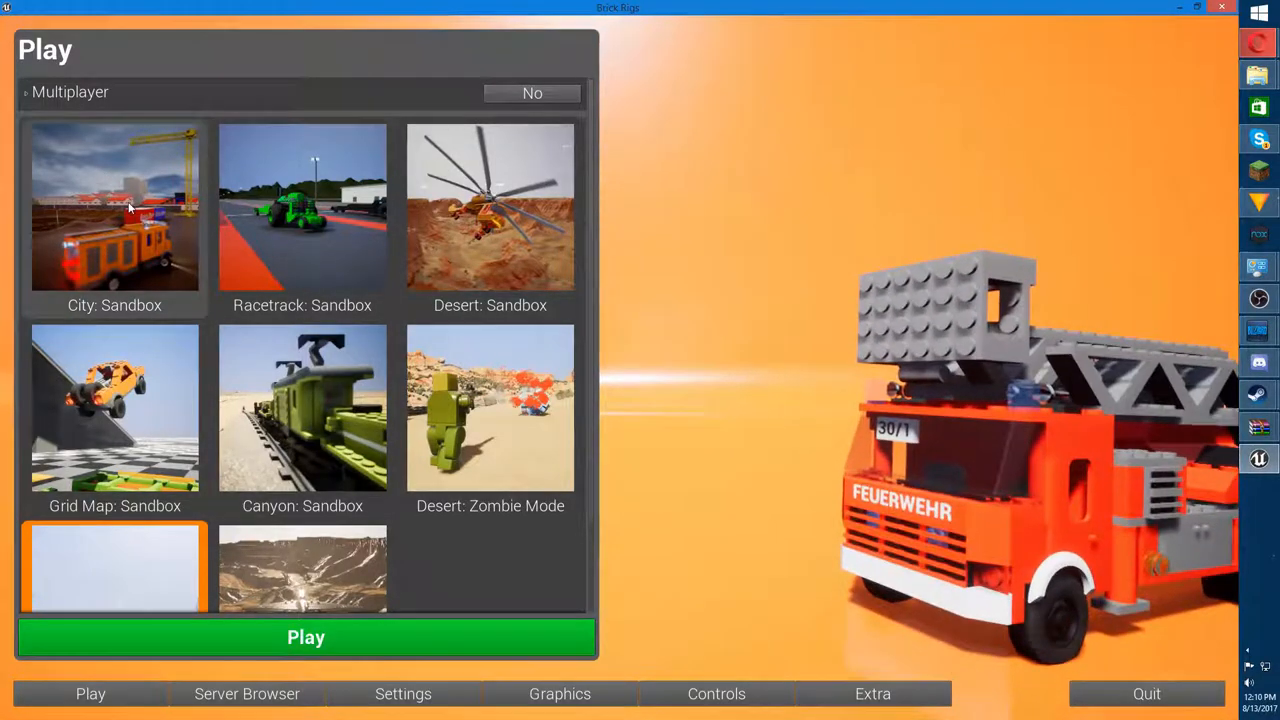
# - Start a single-player game on the Racetrack: Sandbox map
pyautogui.click(302, 206)
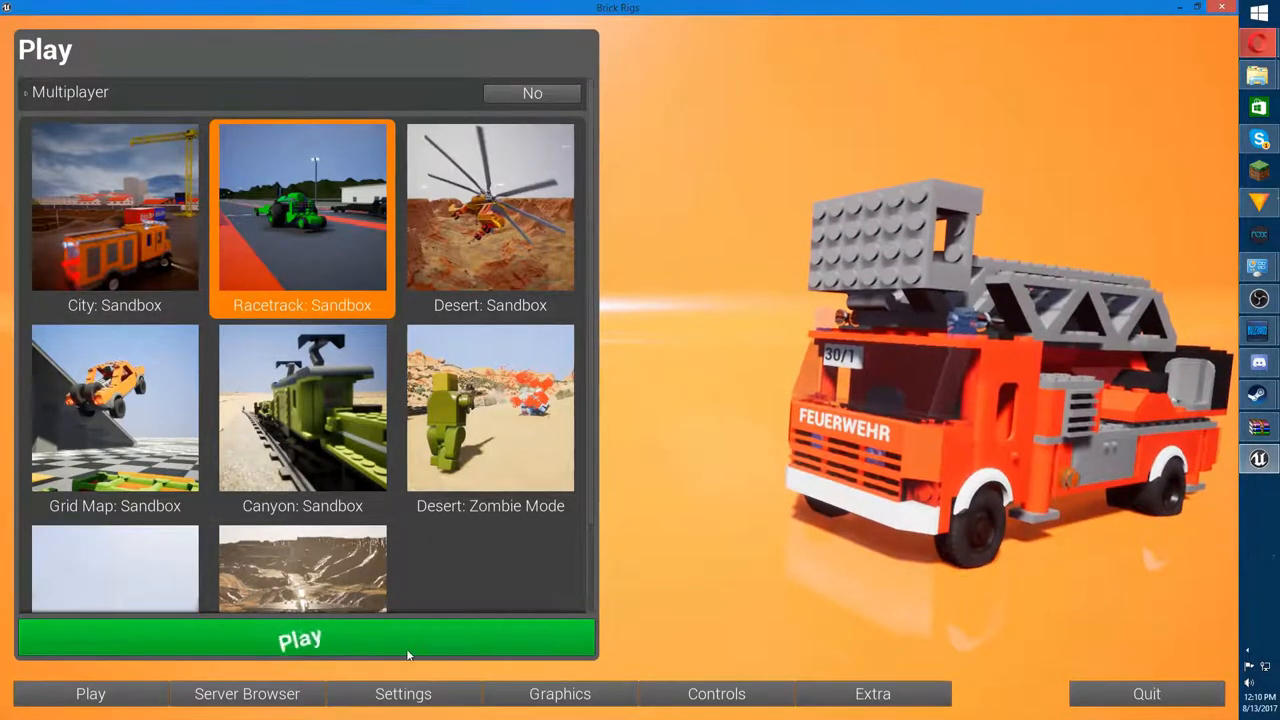
pyautogui.click(300, 640)
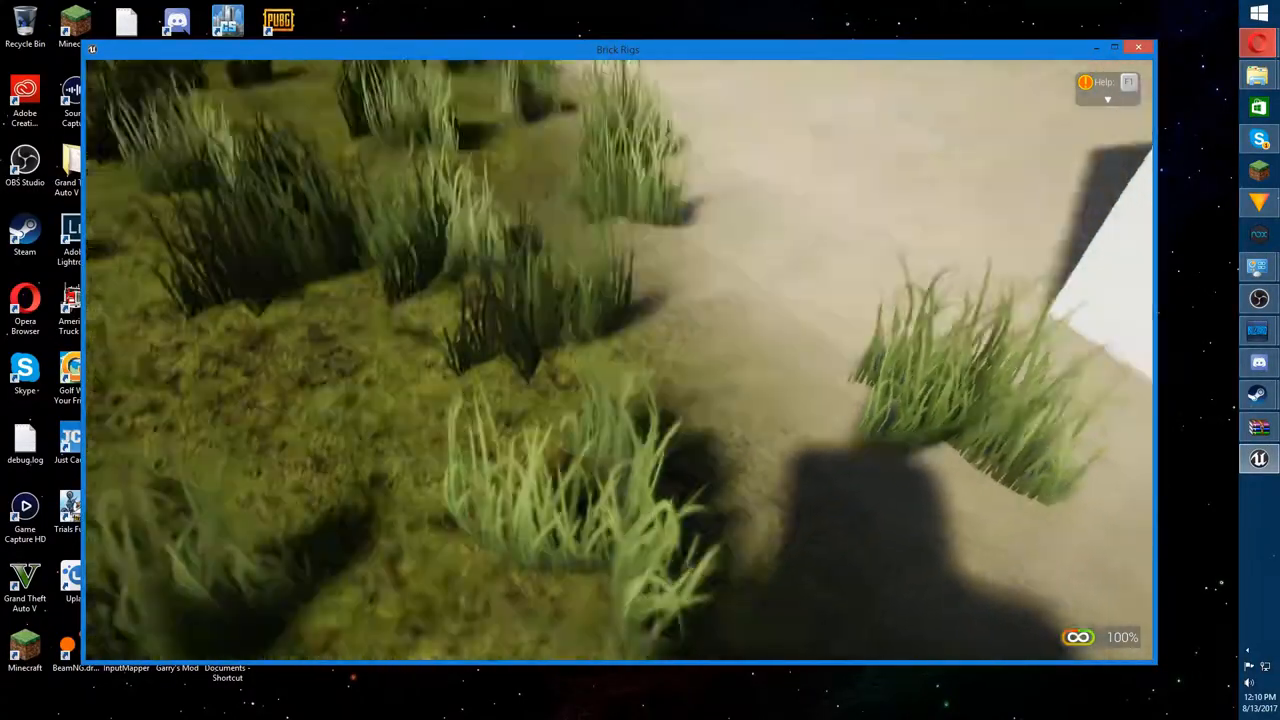
# - Set the profession to Police in the game menu and walk around with the pistol out
pyautogui.press('Escape')
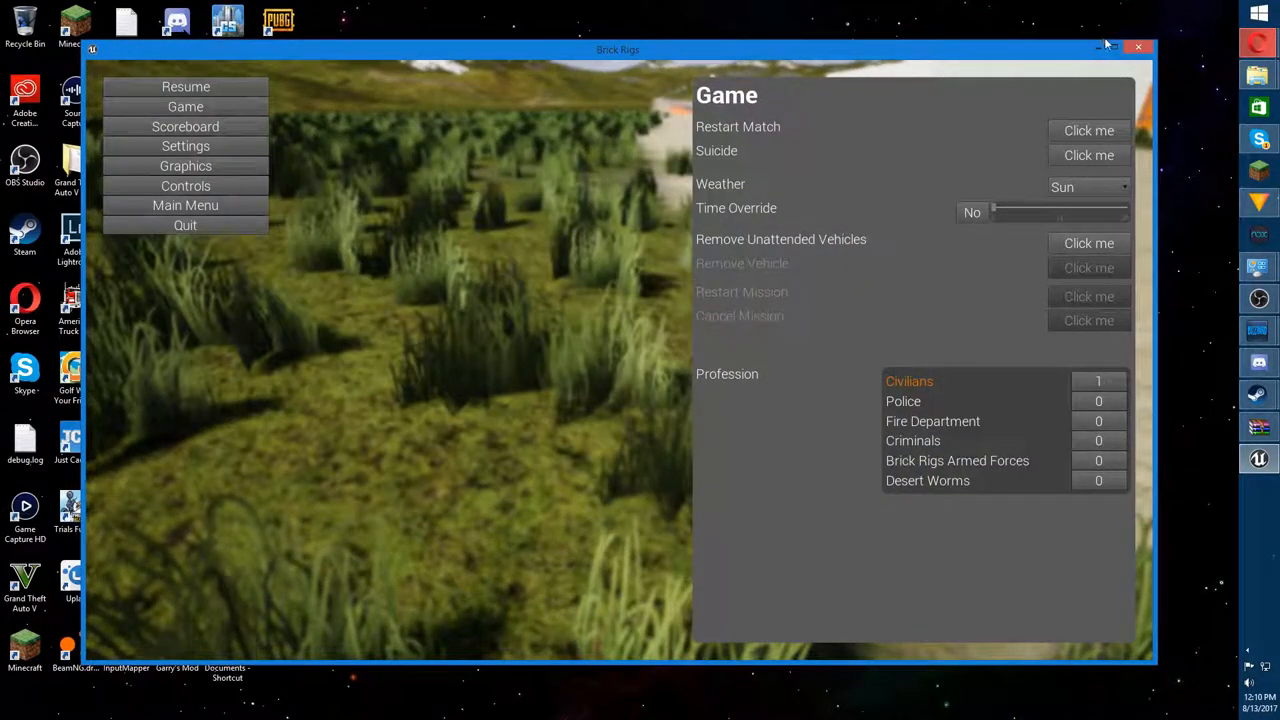
pyautogui.click(184, 86)
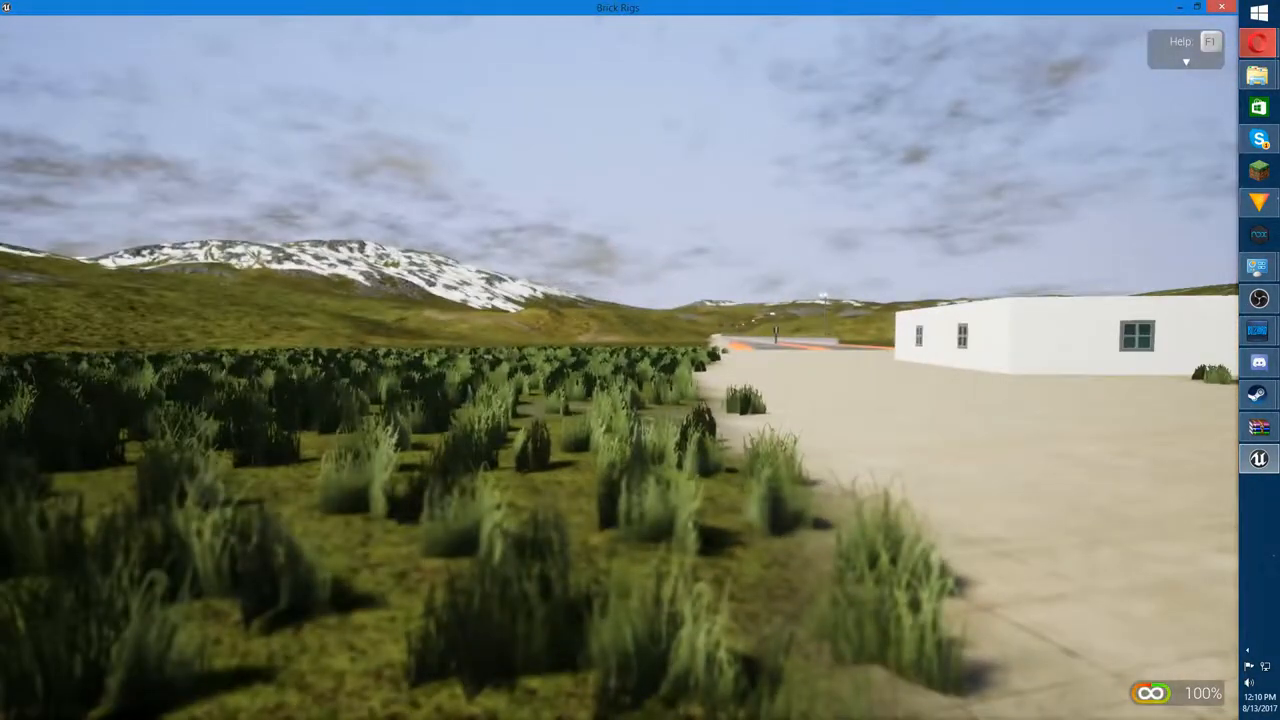
pyautogui.press('Escape')
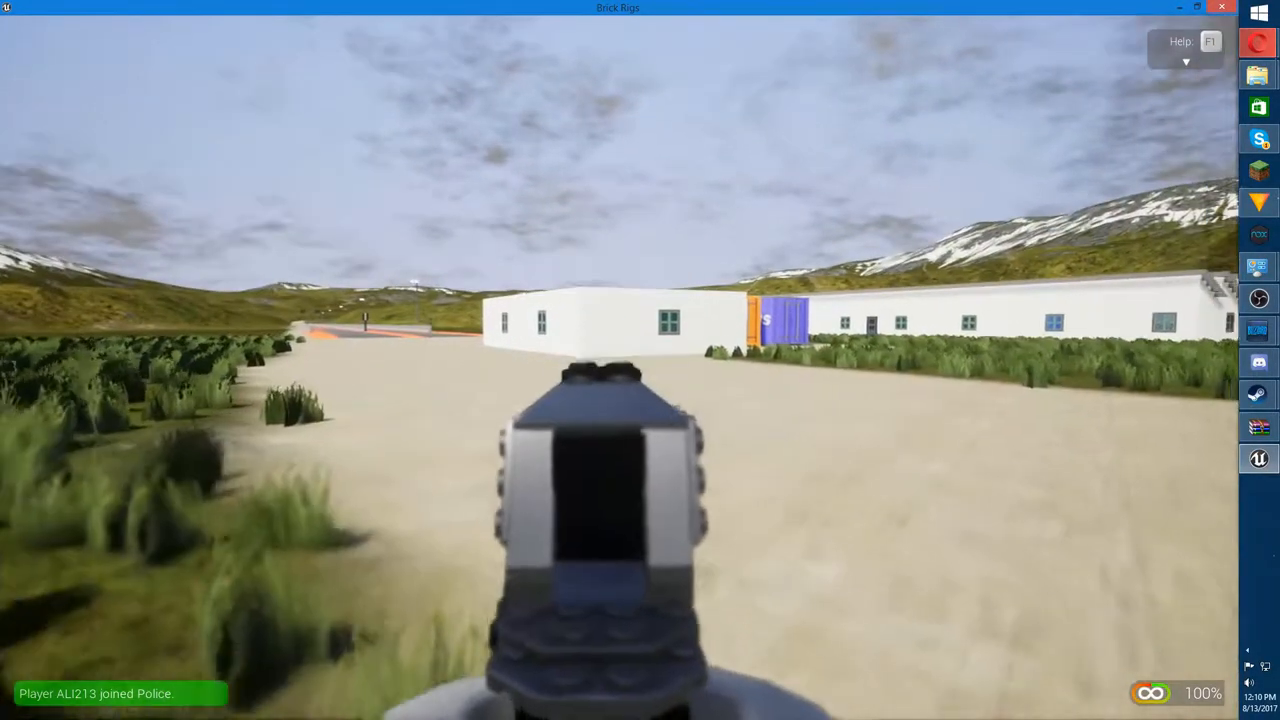
pyautogui.press('Escape')
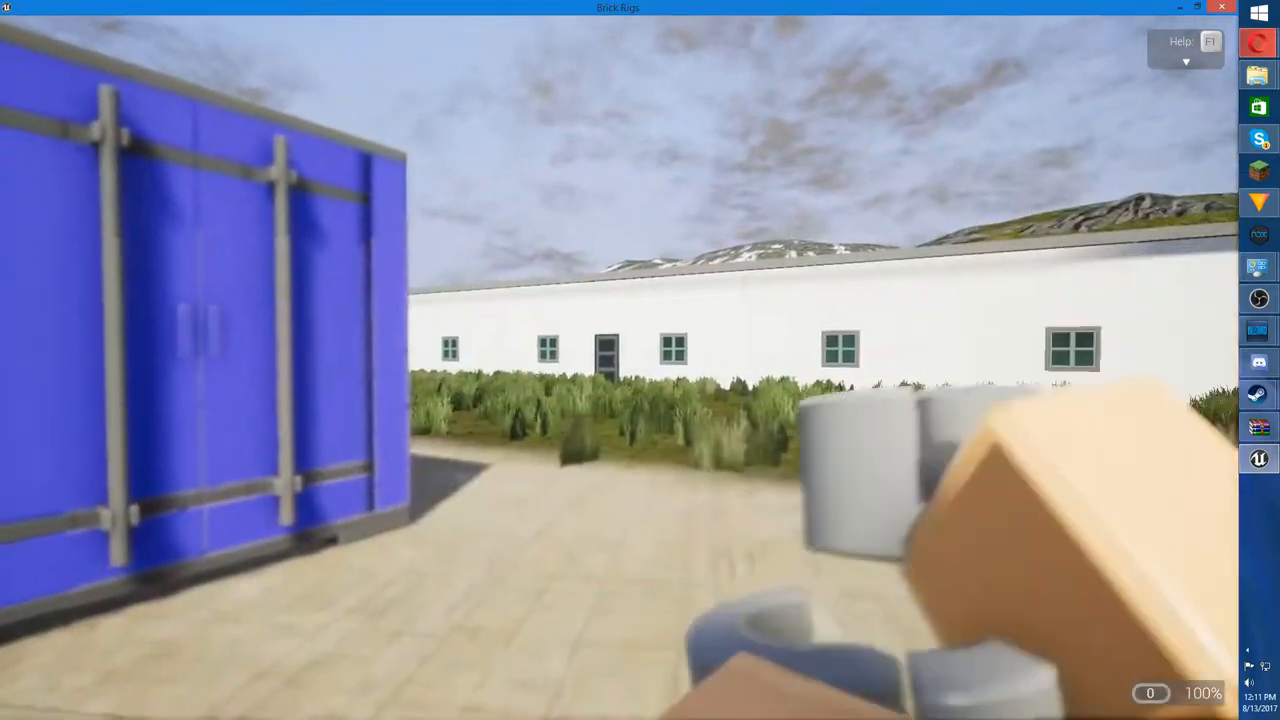
# - Bring up the game menu to switch to the Criminals profession
pyautogui.press('Escape')
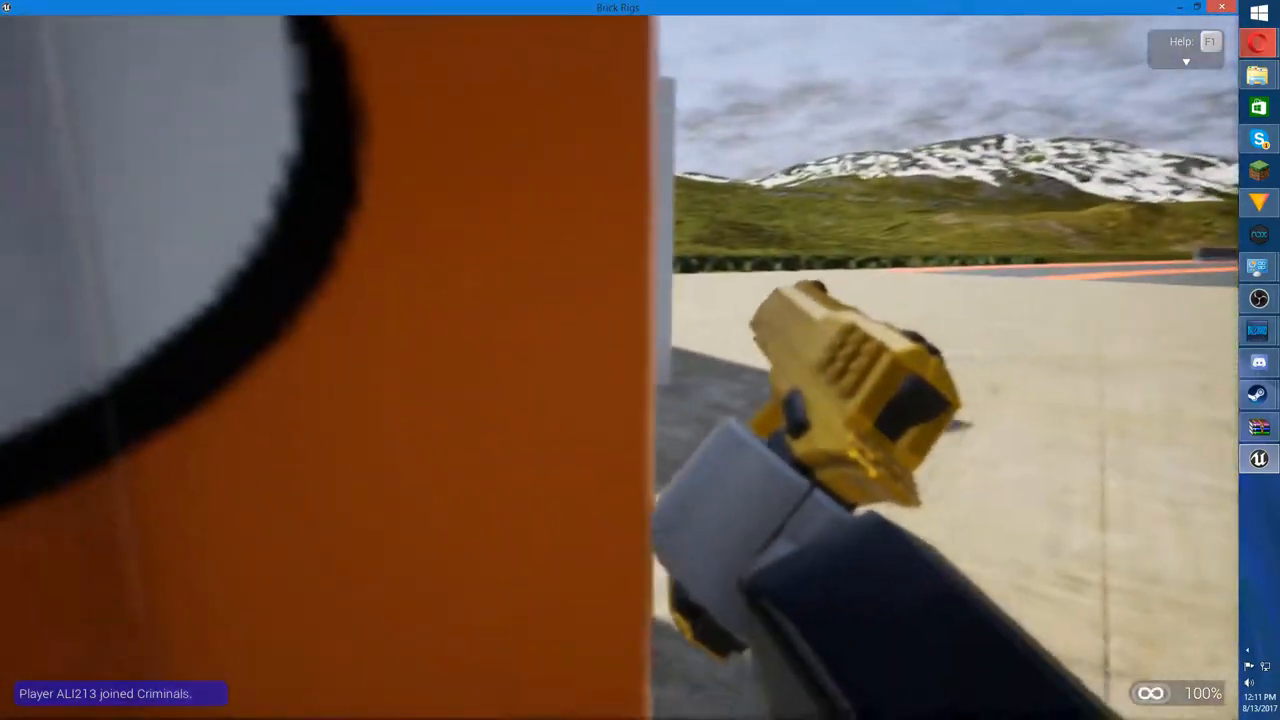
pyautogui.moveTo(640, 360)
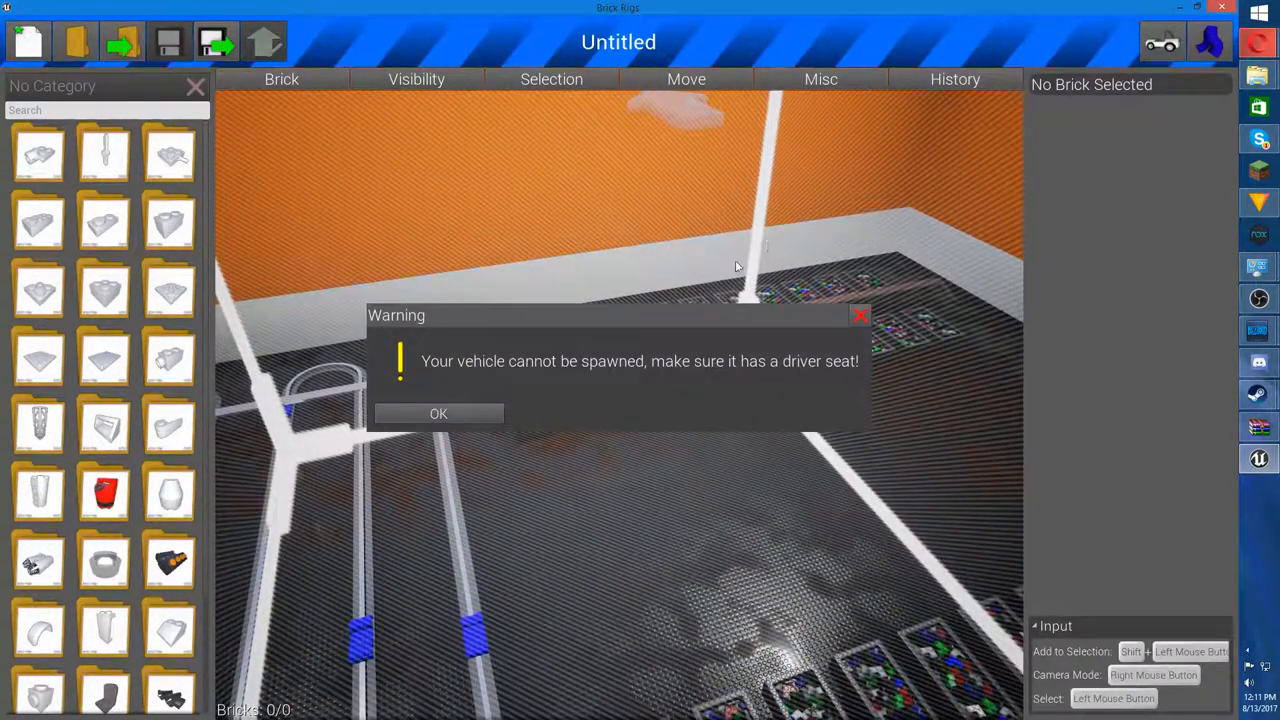
# - Dismiss the missing-driver-seat warning and show the saved-vehicle browser
pyautogui.click(438, 412)
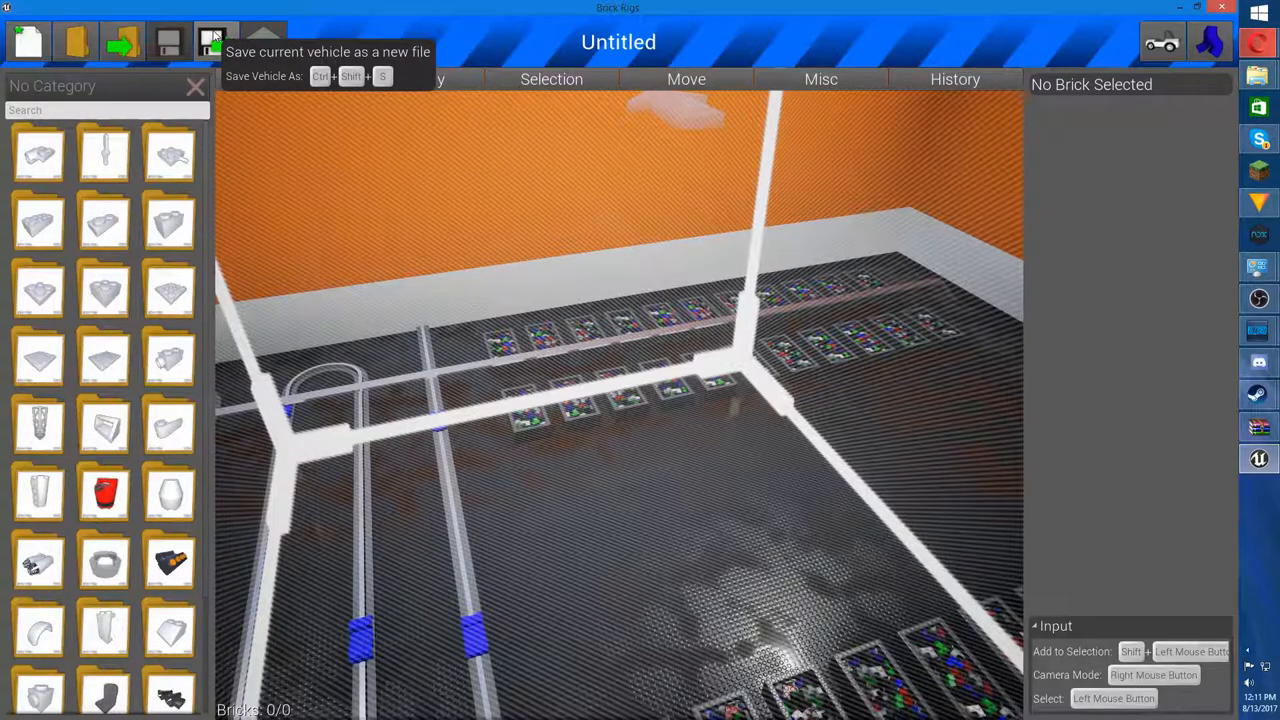
pyautogui.moveTo(76, 40)
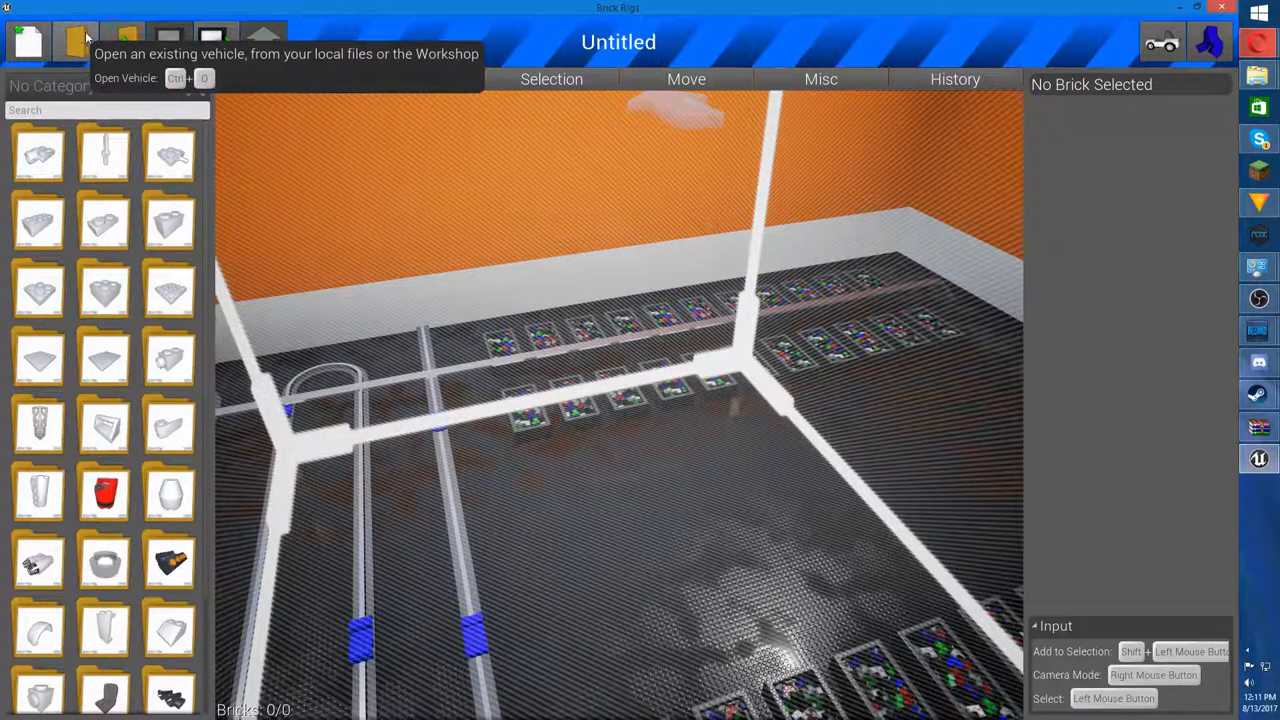
pyautogui.click(76, 40)
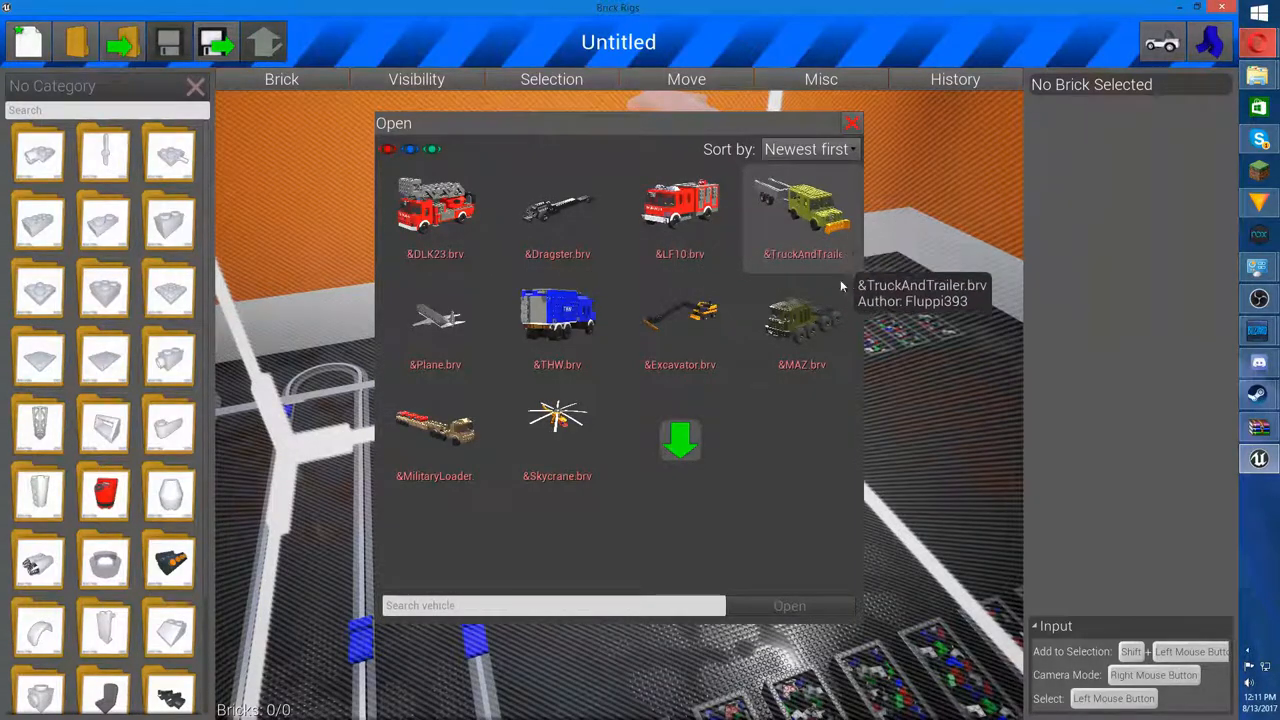
pyautogui.moveTo(556, 316)
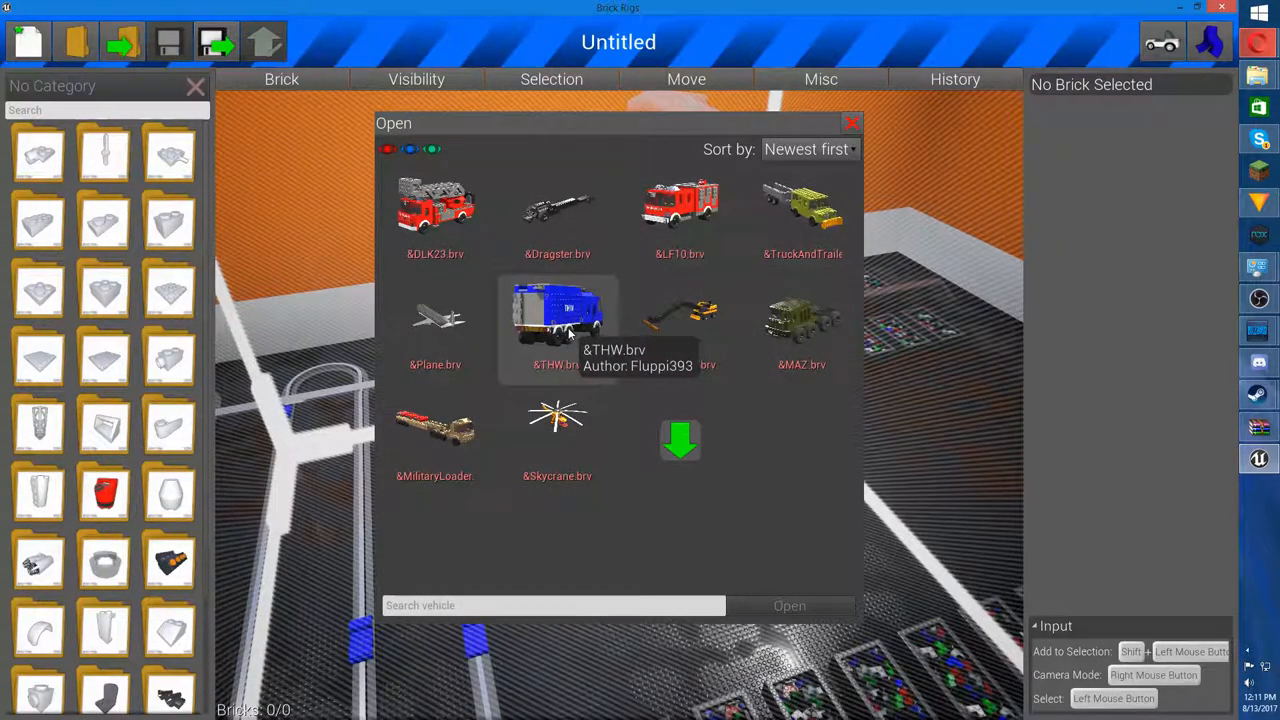
pyautogui.moveTo(680, 440)
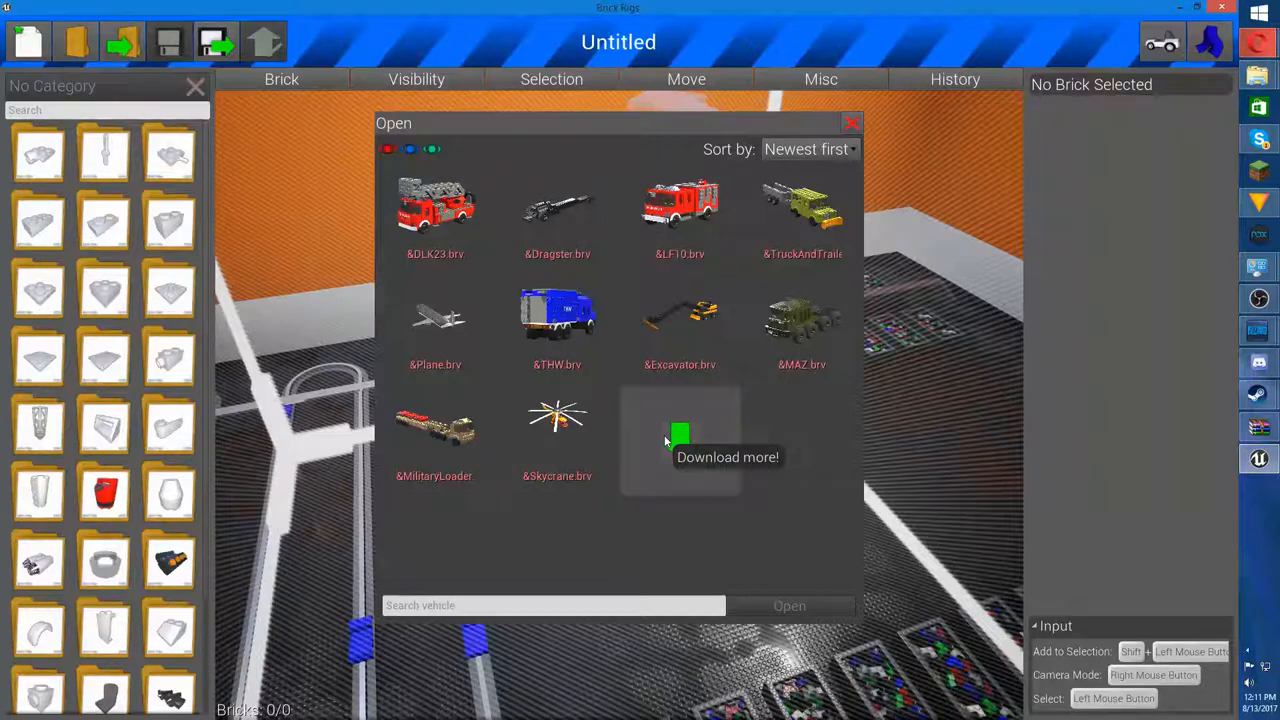
pyautogui.moveTo(716, 470)
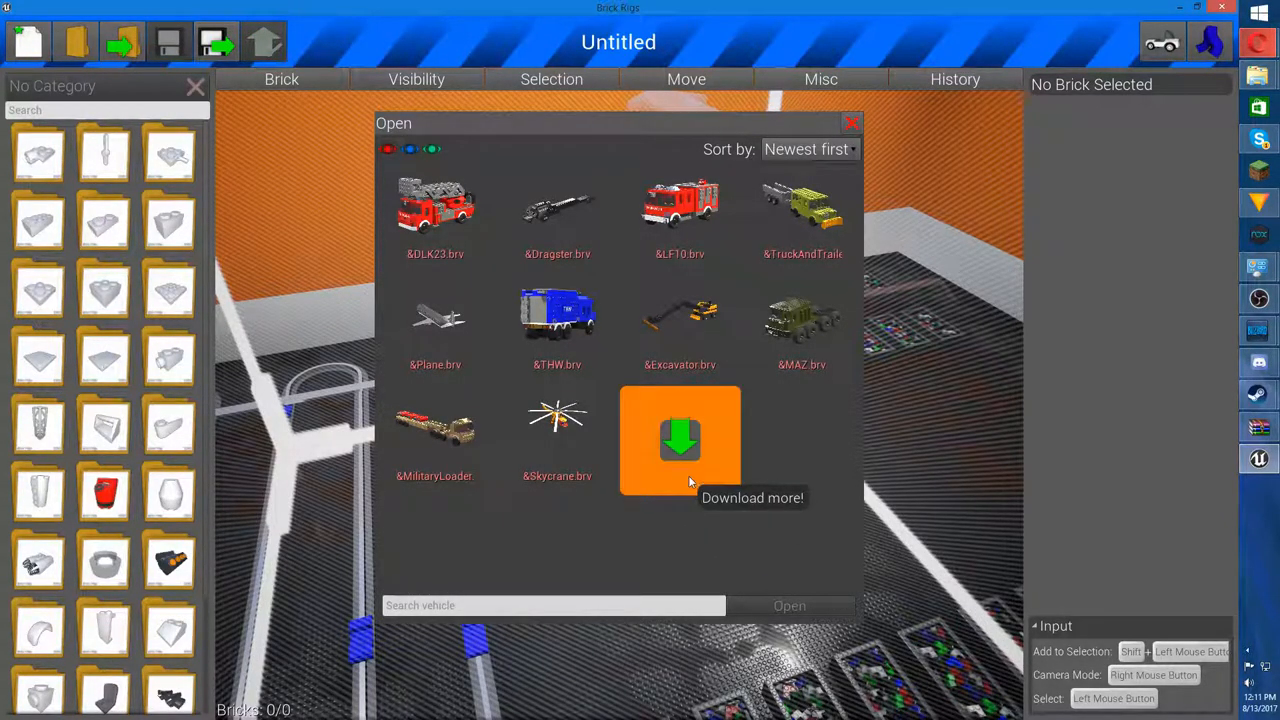
pyautogui.moveTo(680, 320)
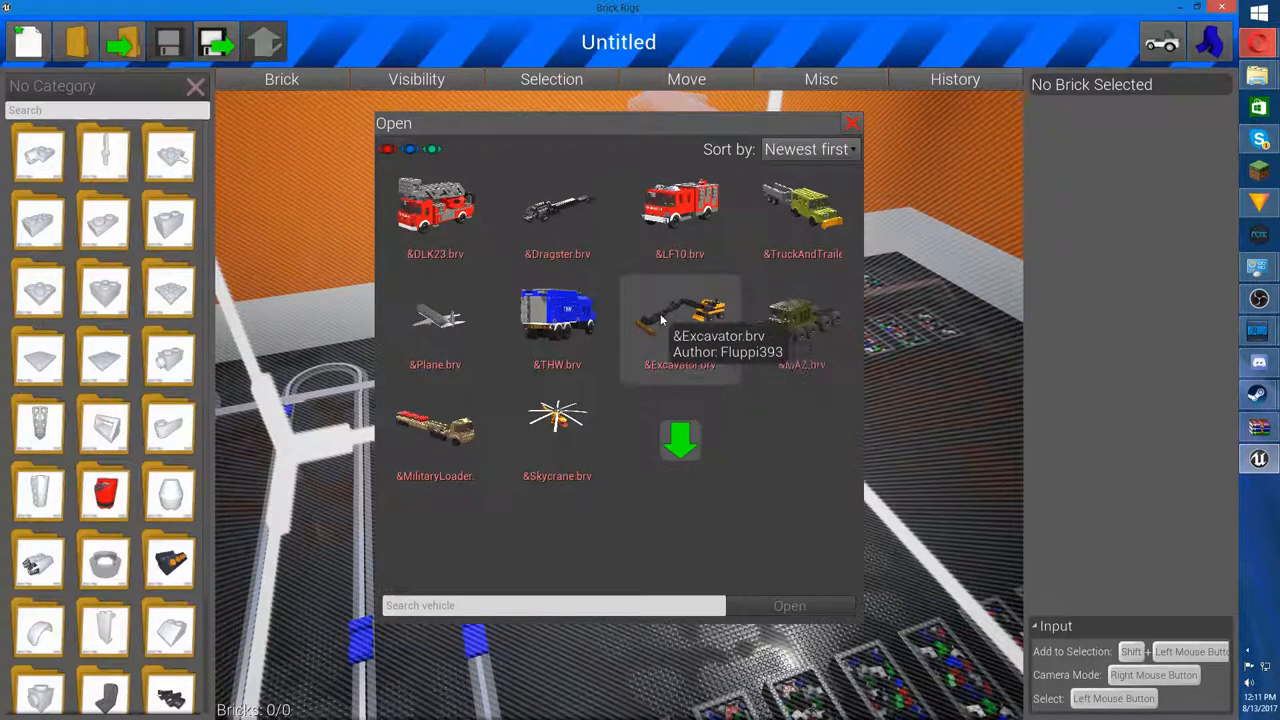
pyautogui.moveTo(556, 210)
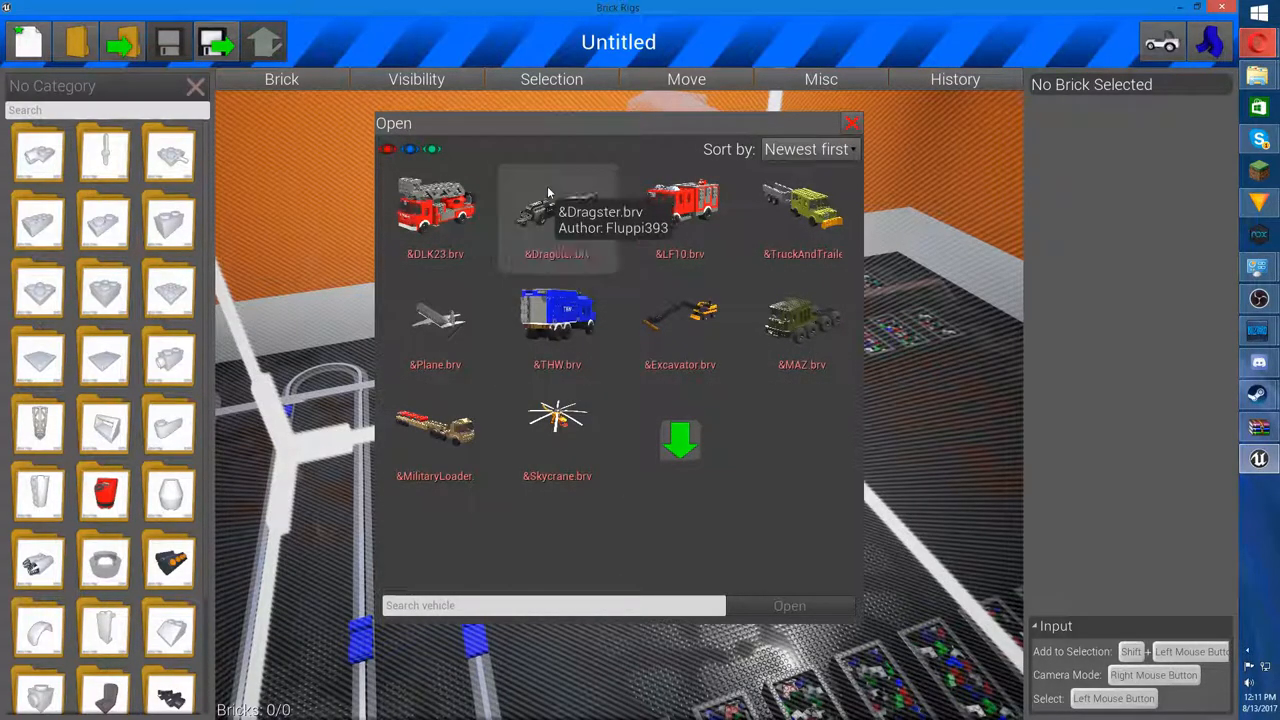
# - Load &Dragster.brv, return to the match, and bring up the game menu after dying
pyautogui.doubleClick(556, 210)
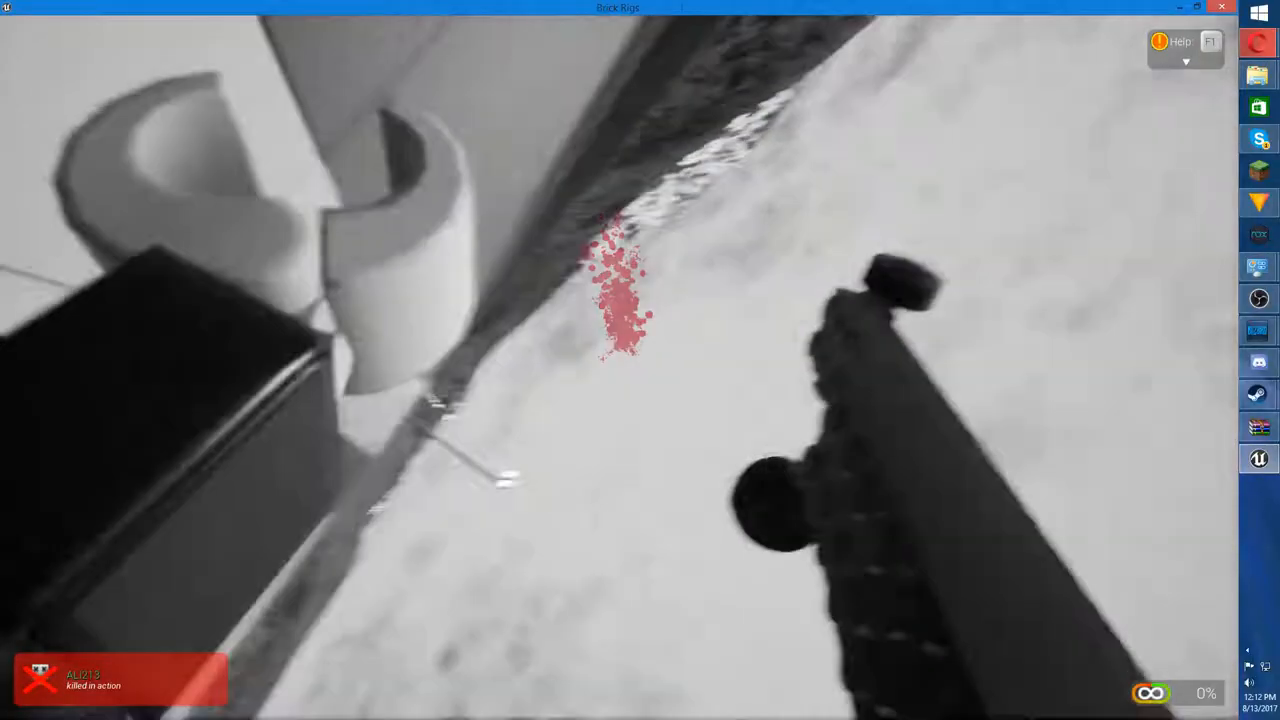
pyautogui.press('Escape')
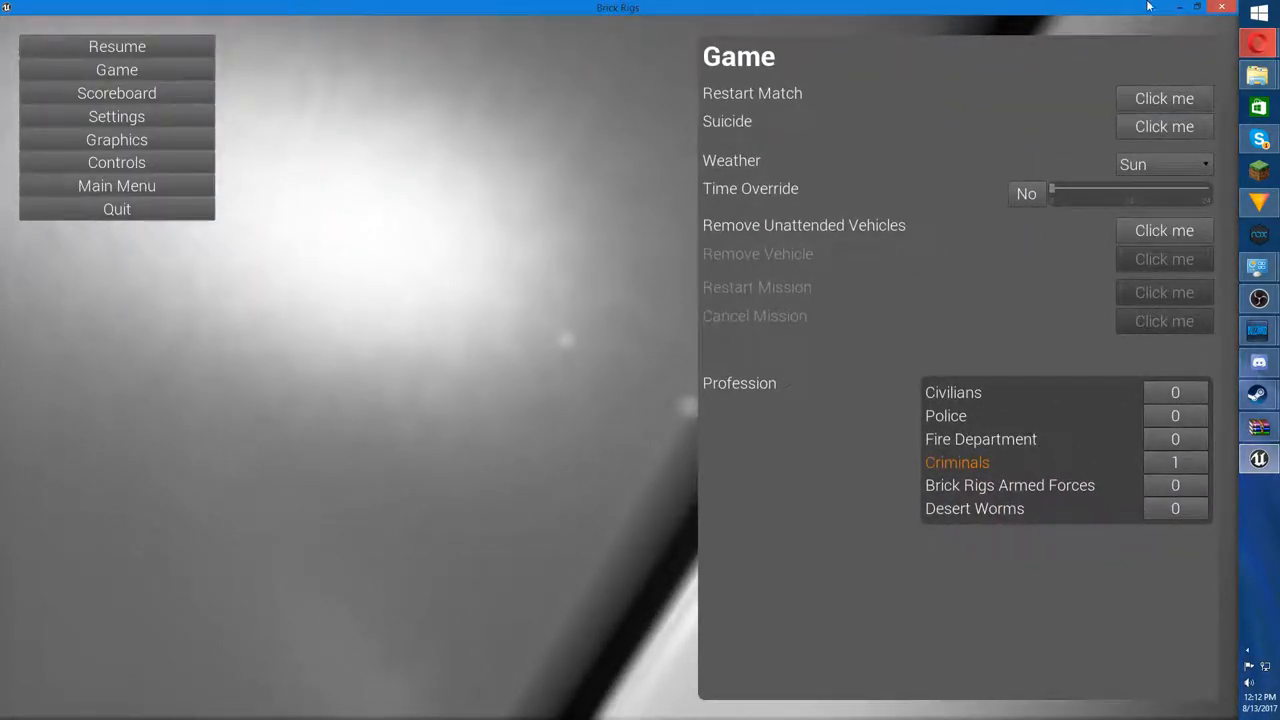